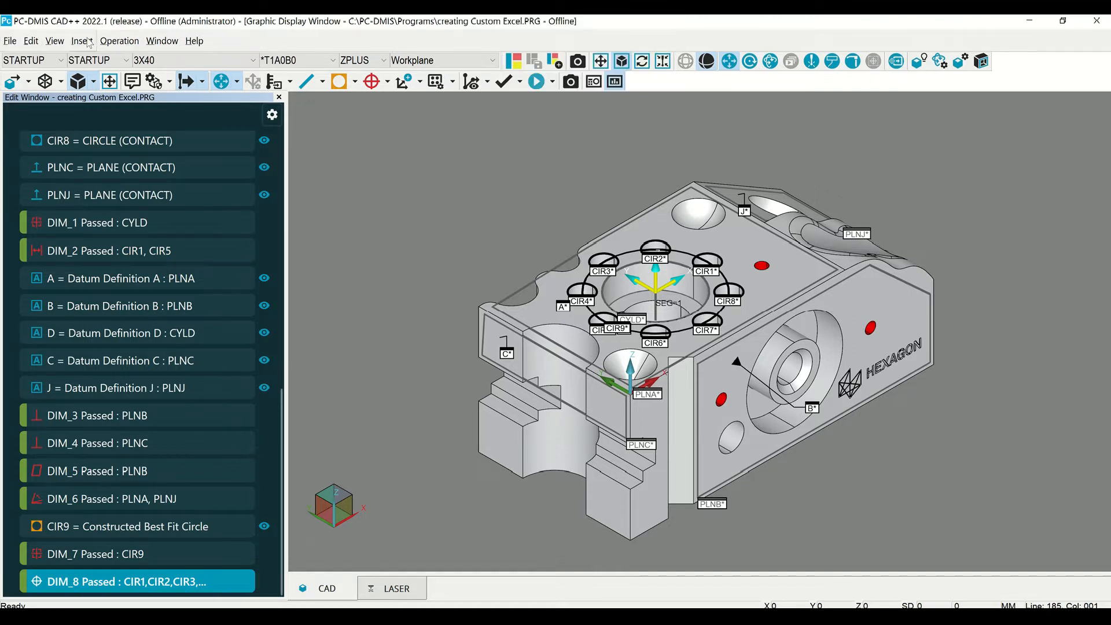
Preview the Excel Form Report command and its template list in PC-DMIS, then dismiss it.
left_click(81, 41)
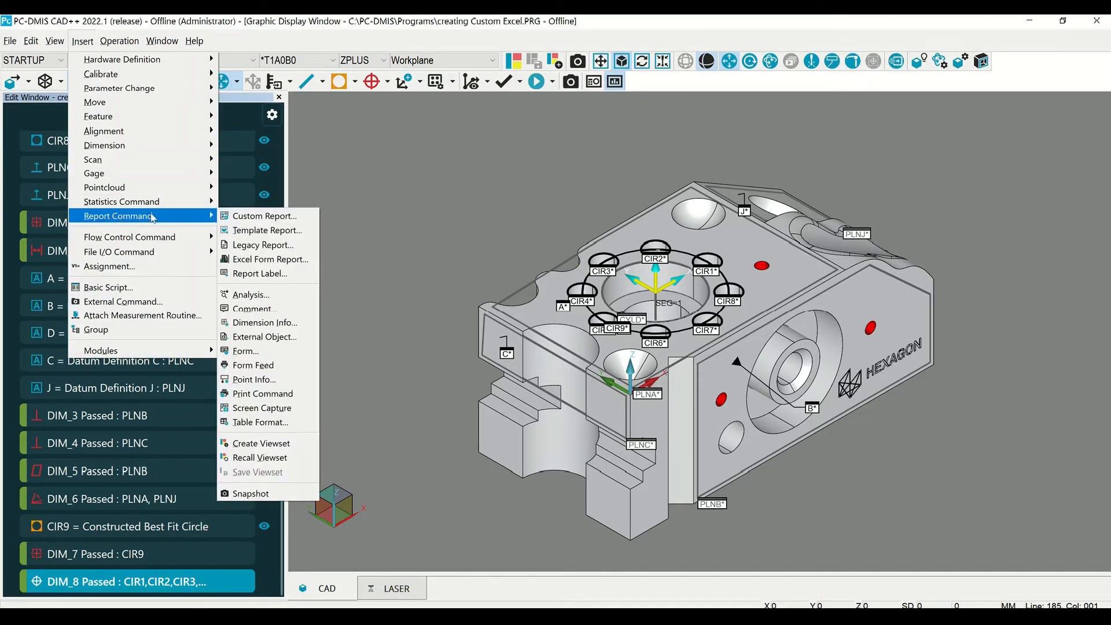
left_click(269, 258)
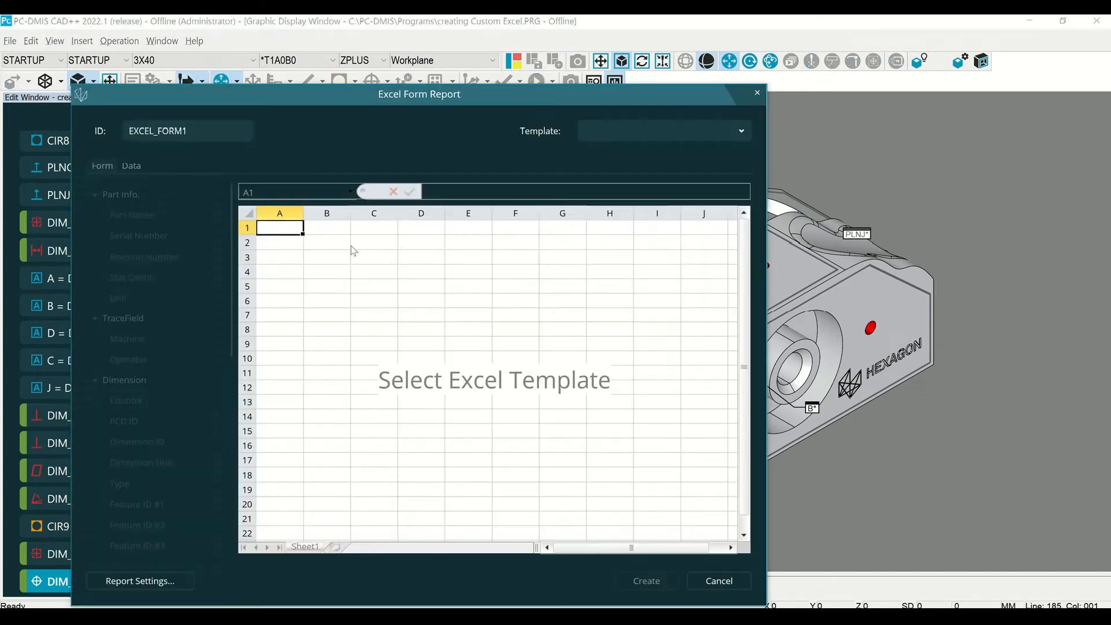
left_click(741, 130)
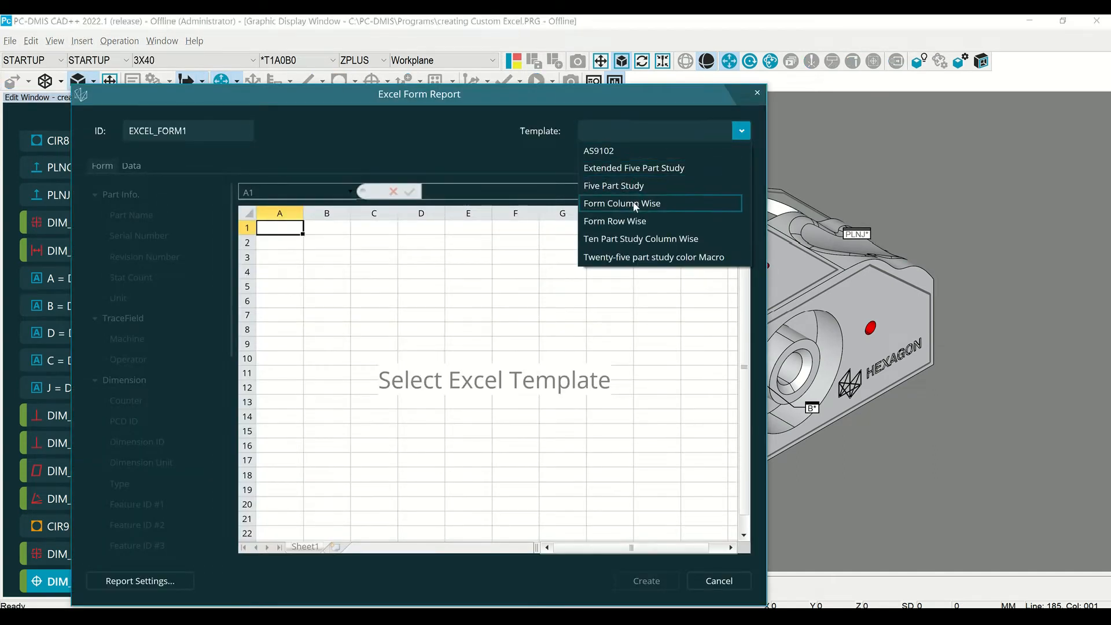
mouse_move(615, 220)
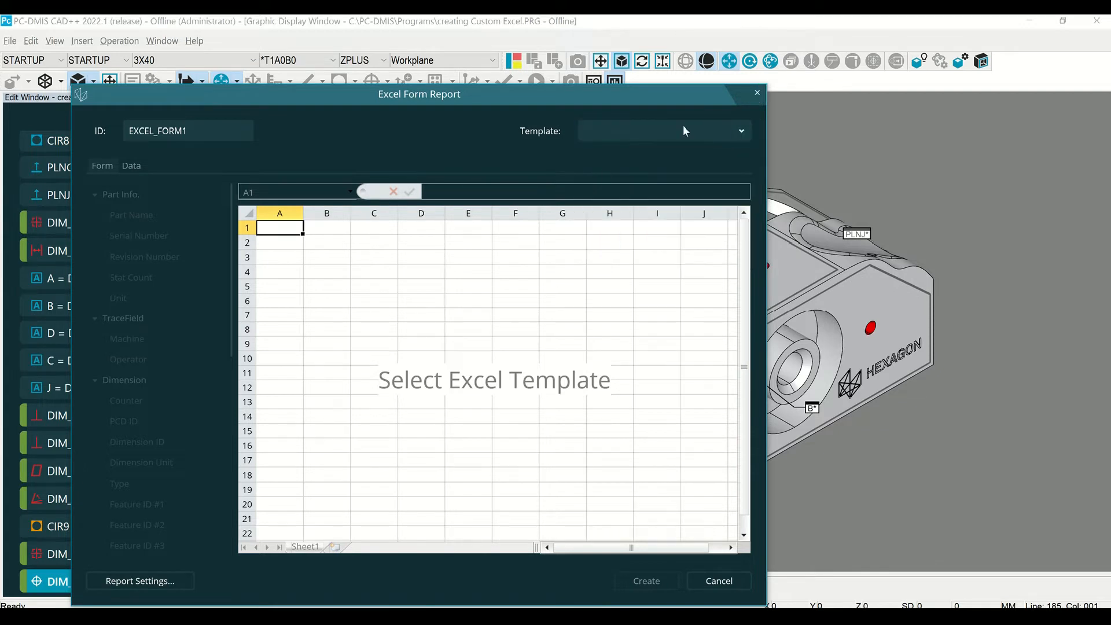
left_click(718, 580)
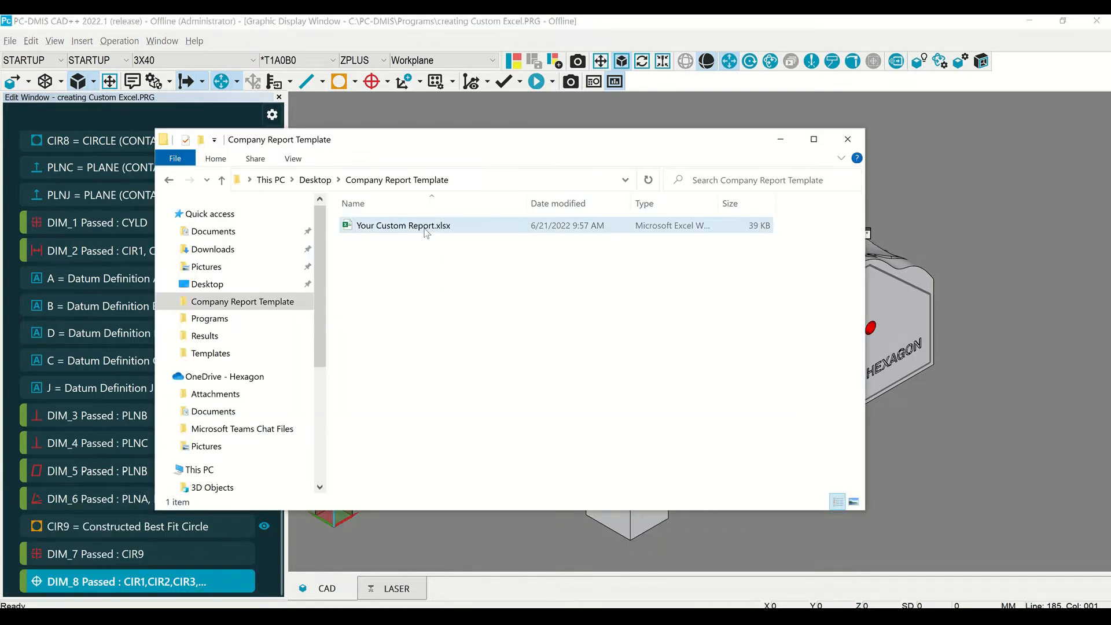
View Your Custom Report.xlsx in Excel with its logo, part fields and dimension headings.
double_click(404, 226)
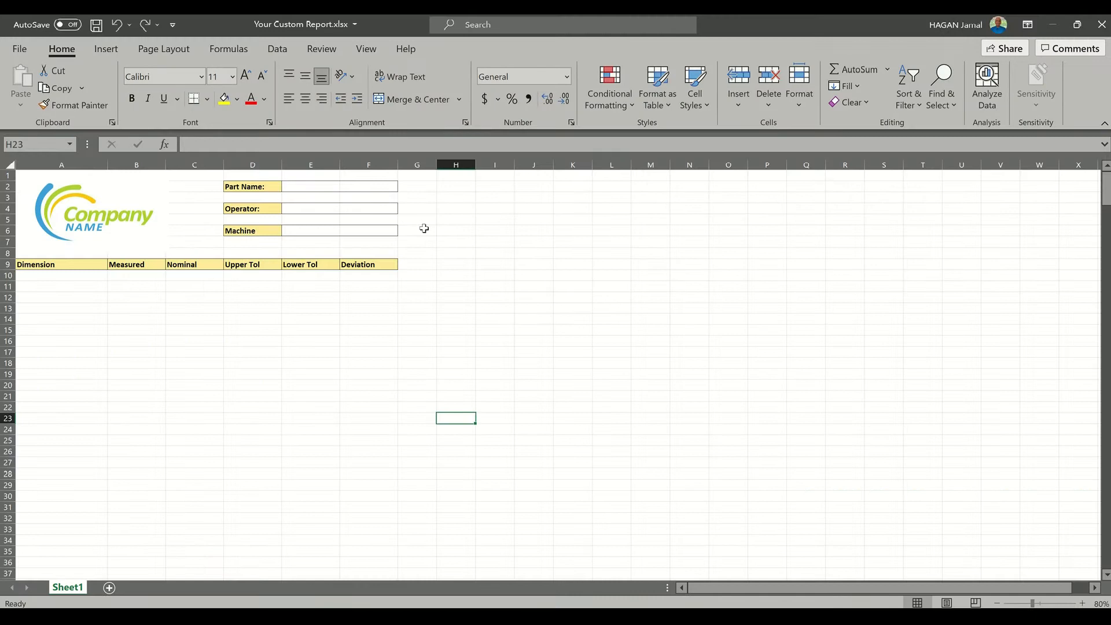
left_click(92, 211)
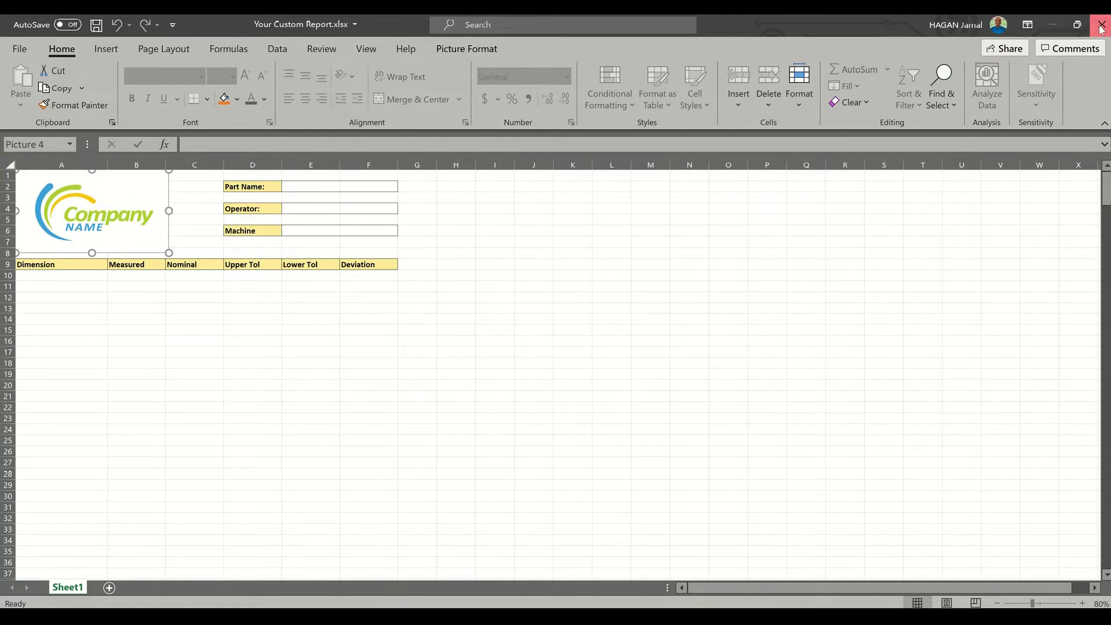
Close Excel, copy Your Custom Report.xlsx and browse into C:\Users\Public\Public Documents.
left_click(1101, 25)
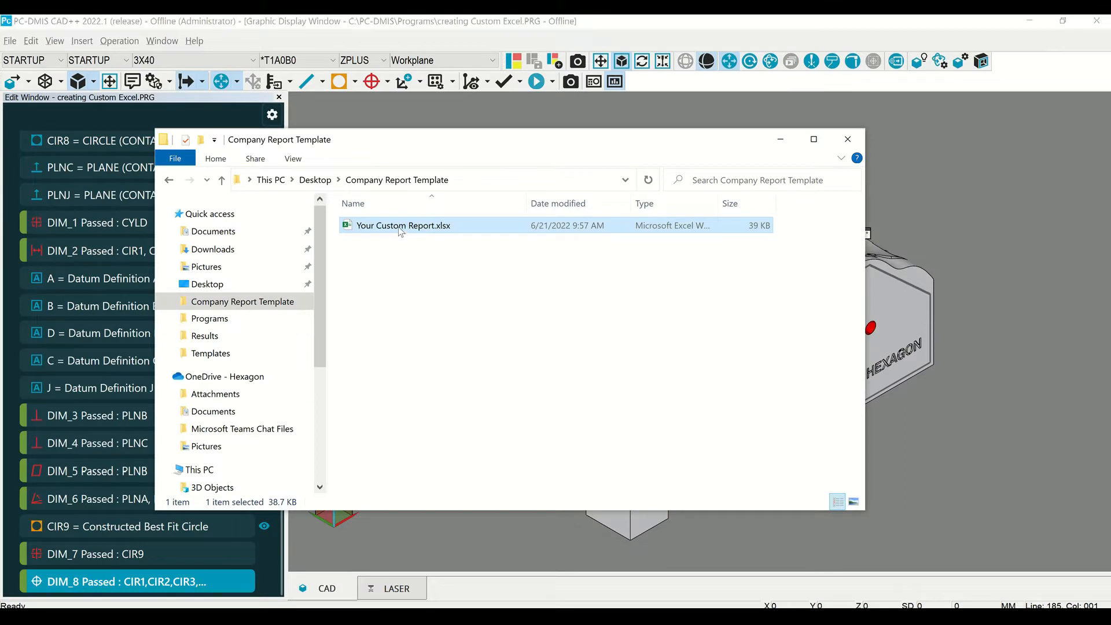
right_click(403, 226)
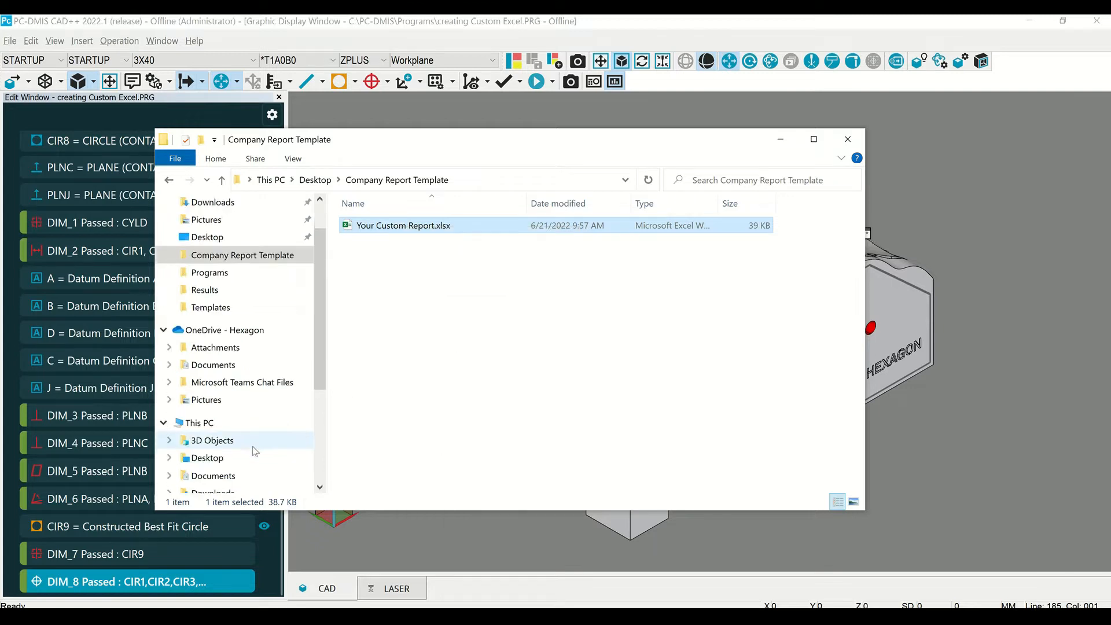
scroll("down", 3)
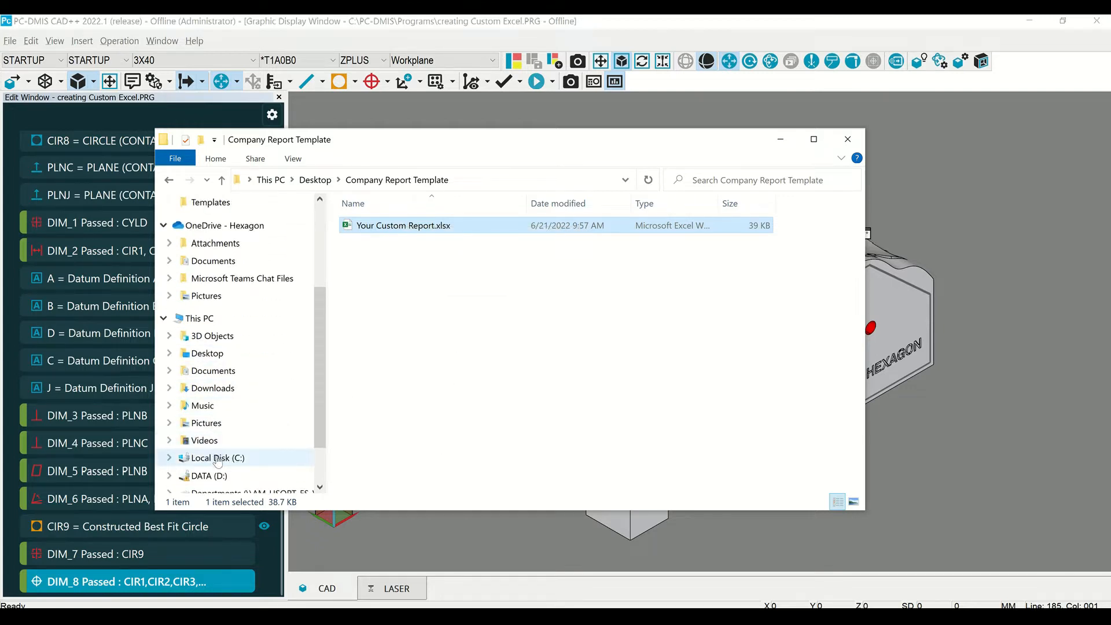
left_click(216, 459)
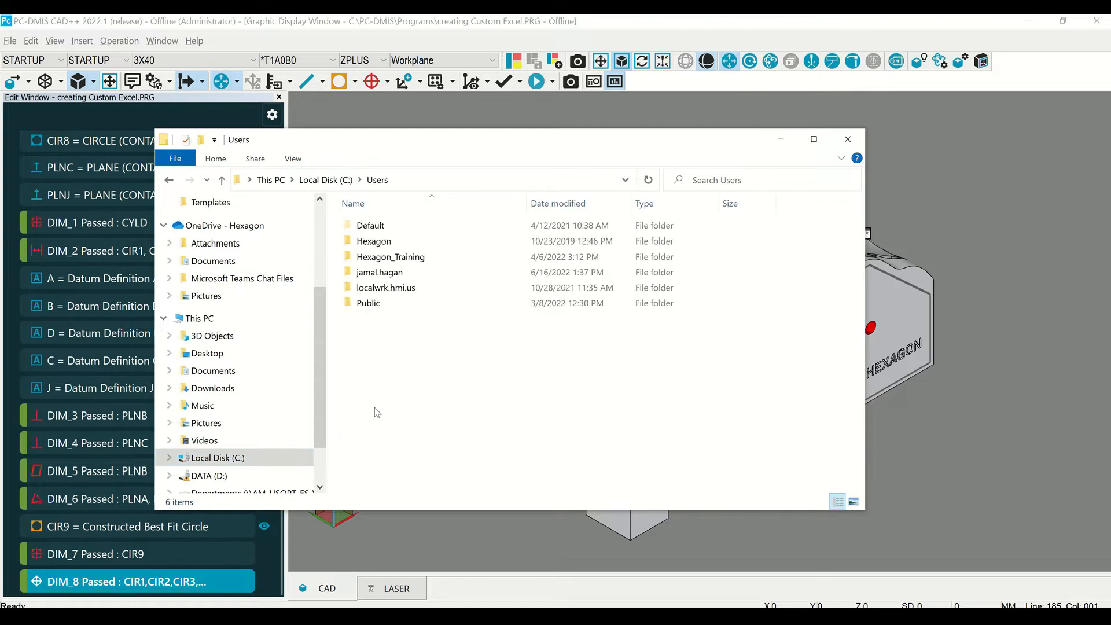
double_click(368, 302)
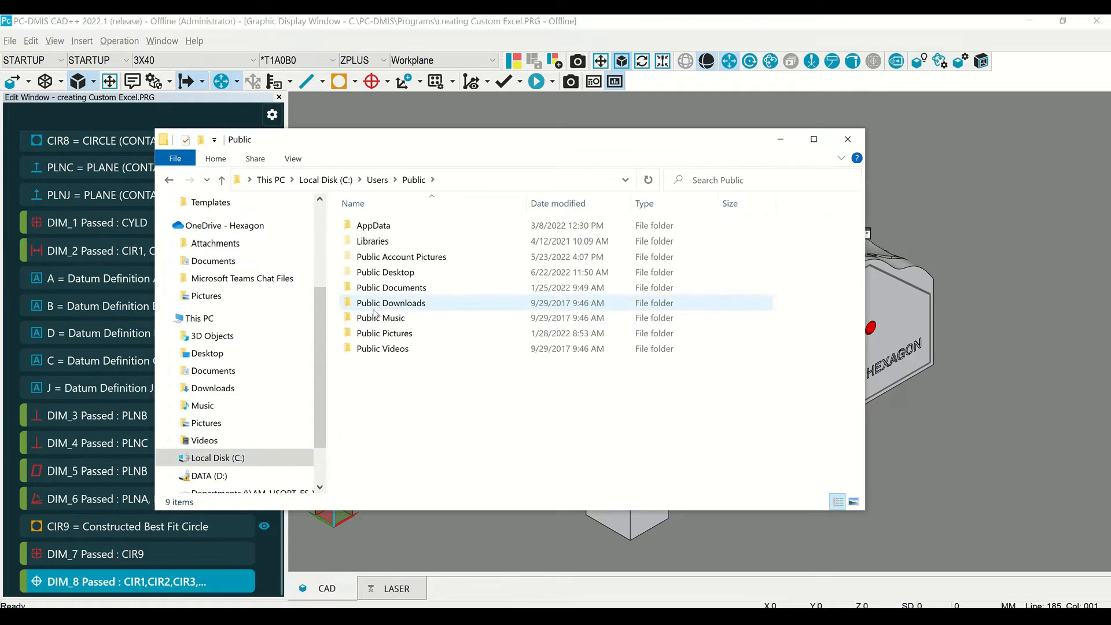
double_click(391, 287)
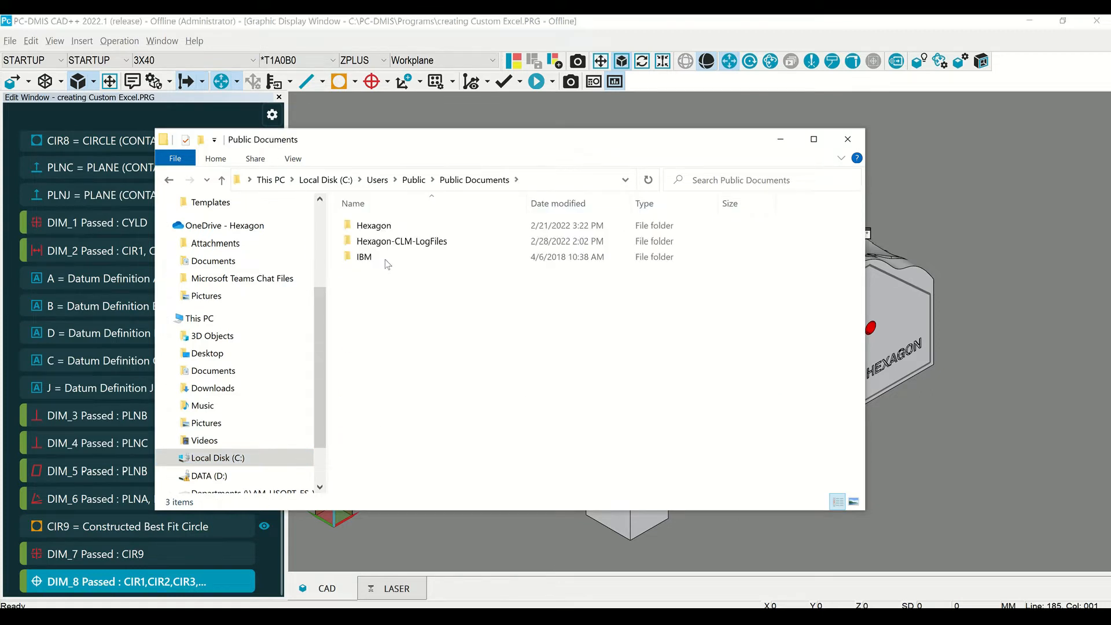
Paste the file into Hexagon\PC-DMIS\2022.1\ExcelFormReport\Templates.
double_click(374, 225)
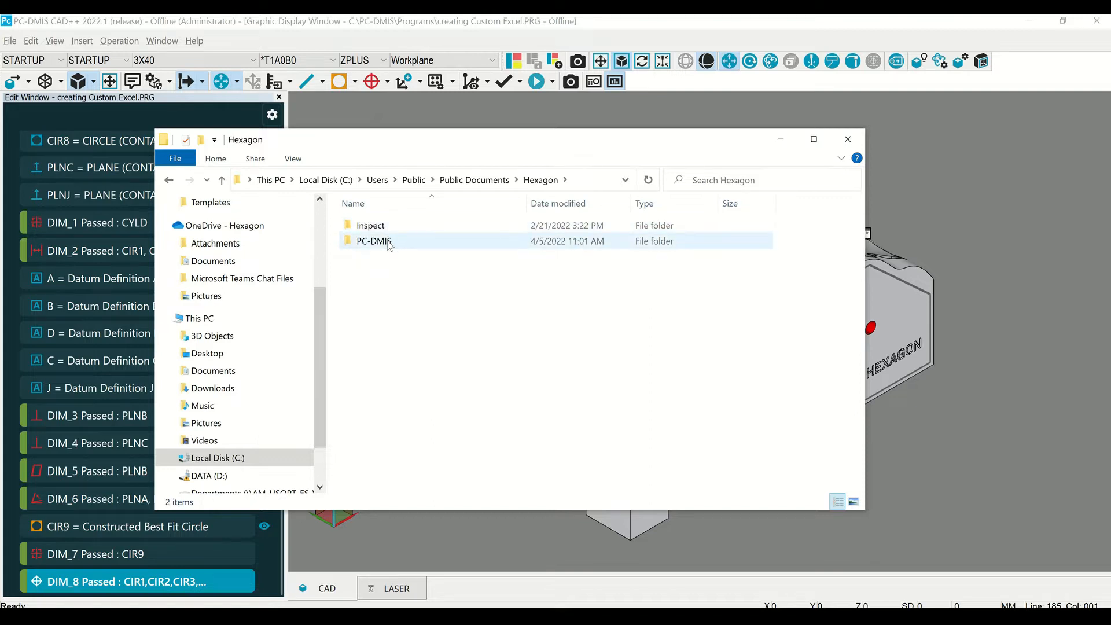
double_click(374, 241)
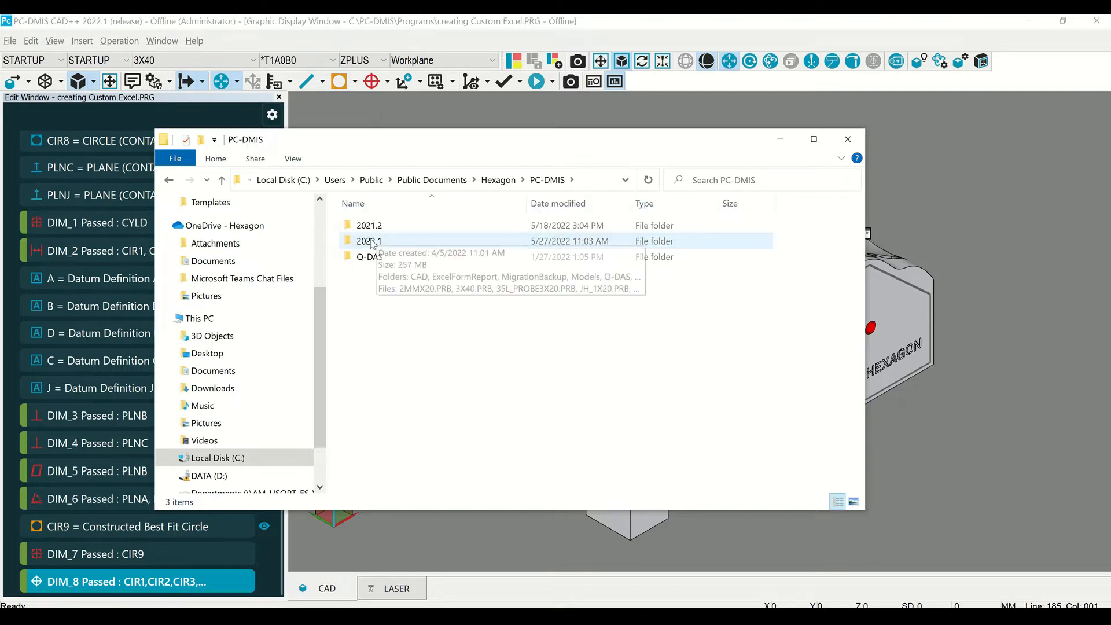
double_click(369, 241)
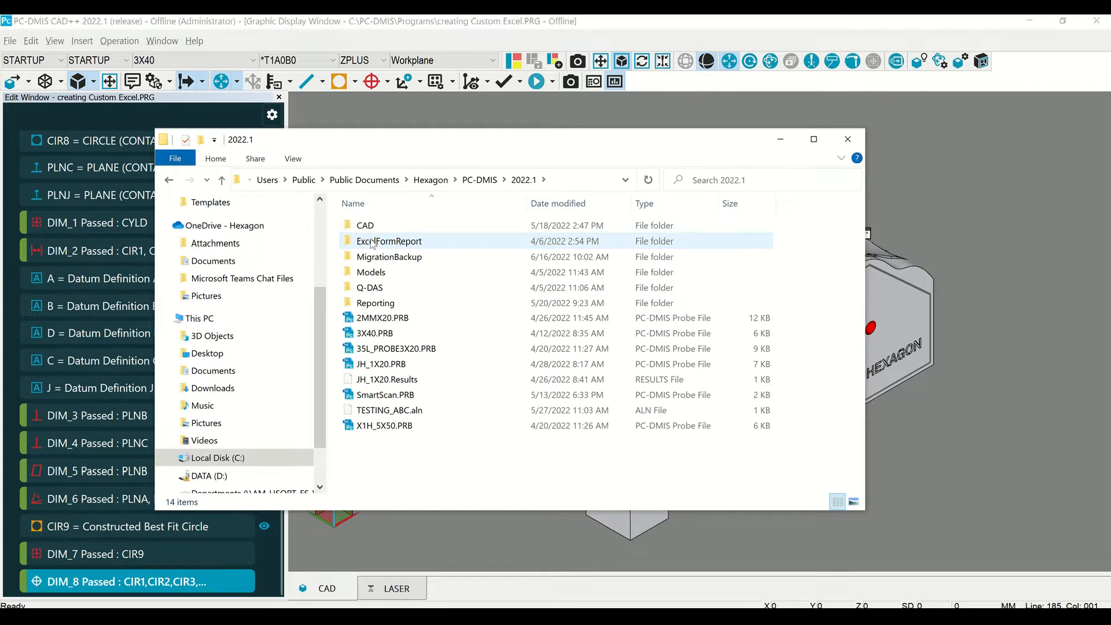
double_click(389, 241)
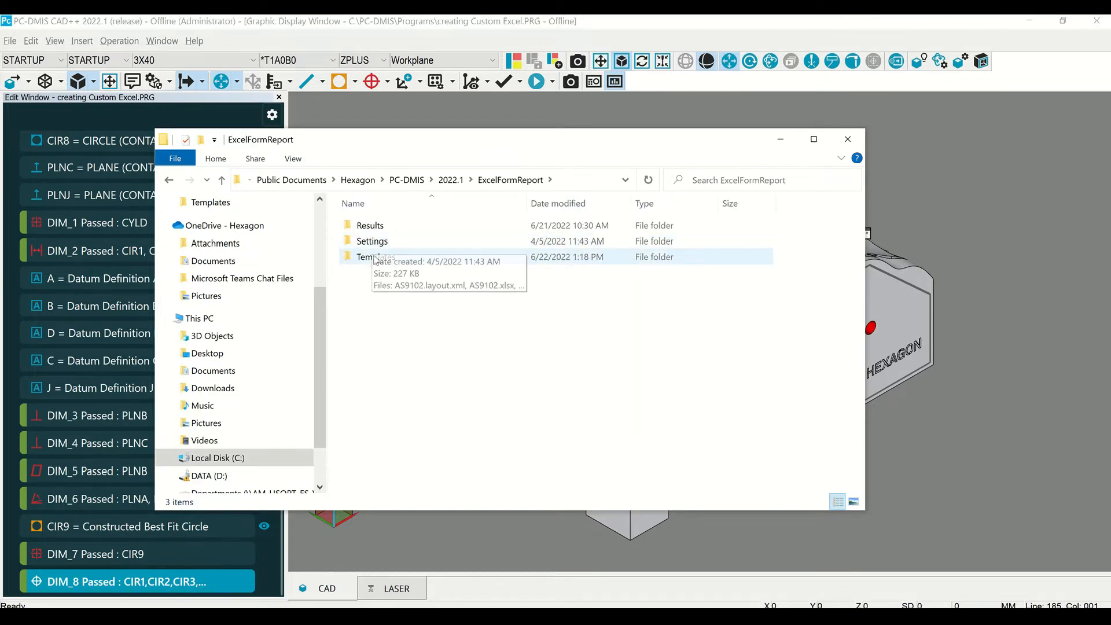
double_click(371, 257)
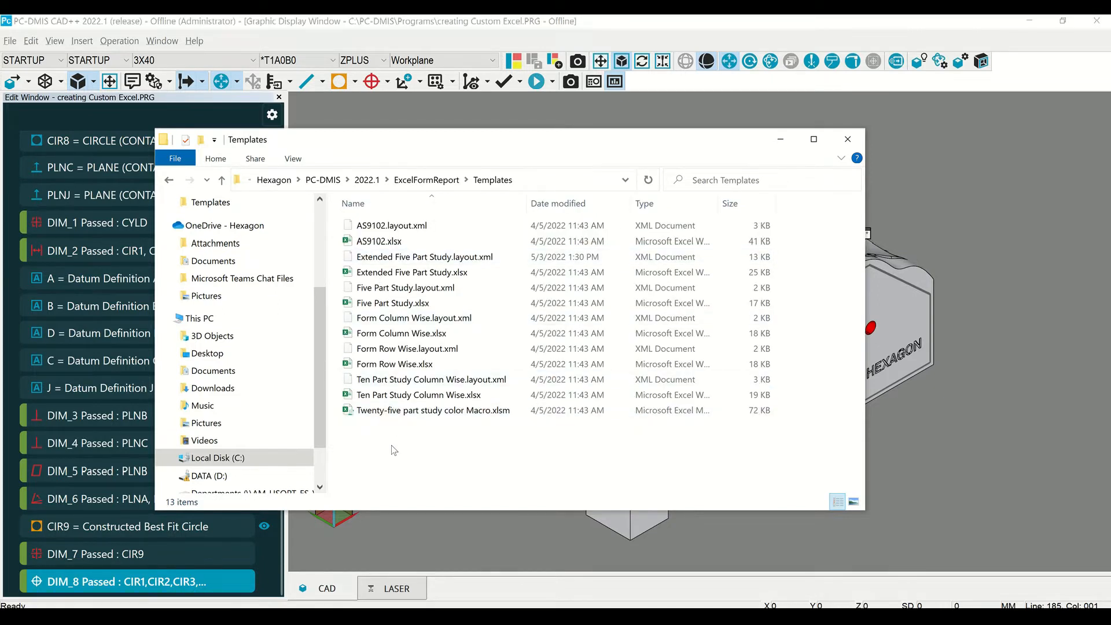
right_click(393, 451)
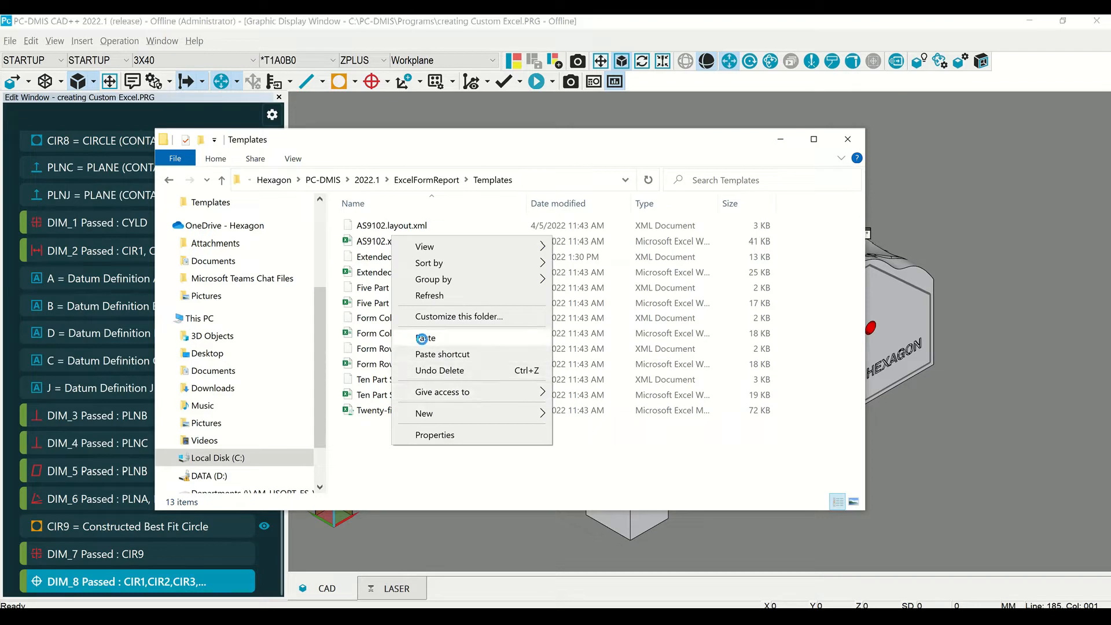
left_click(426, 338)
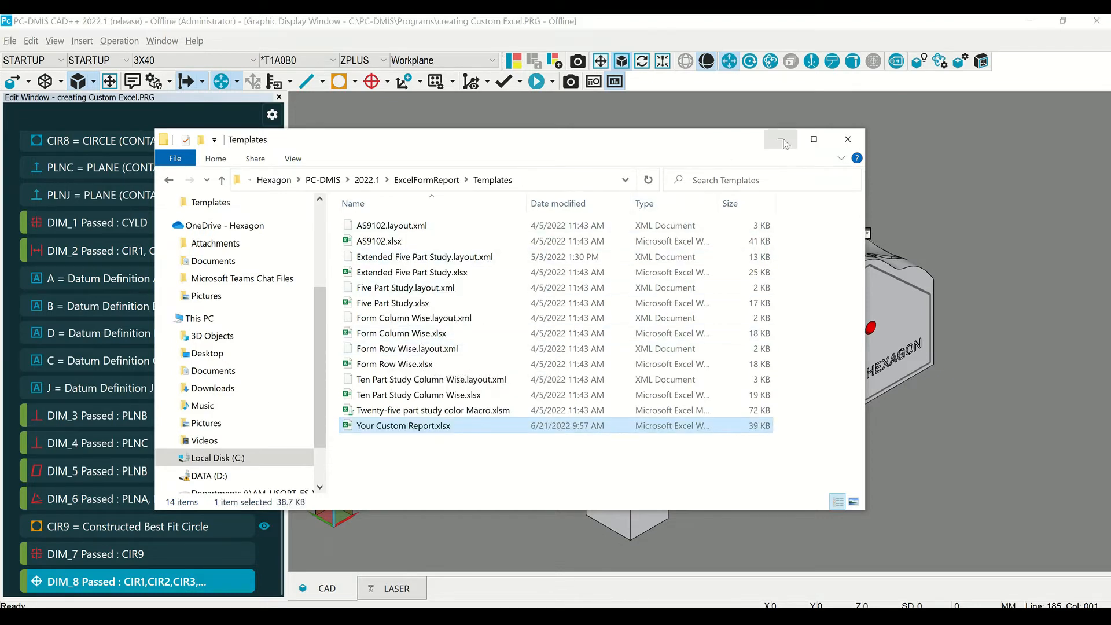
Insert an Excel Form Report command using the Your Custom Report template.
left_click(82, 40)
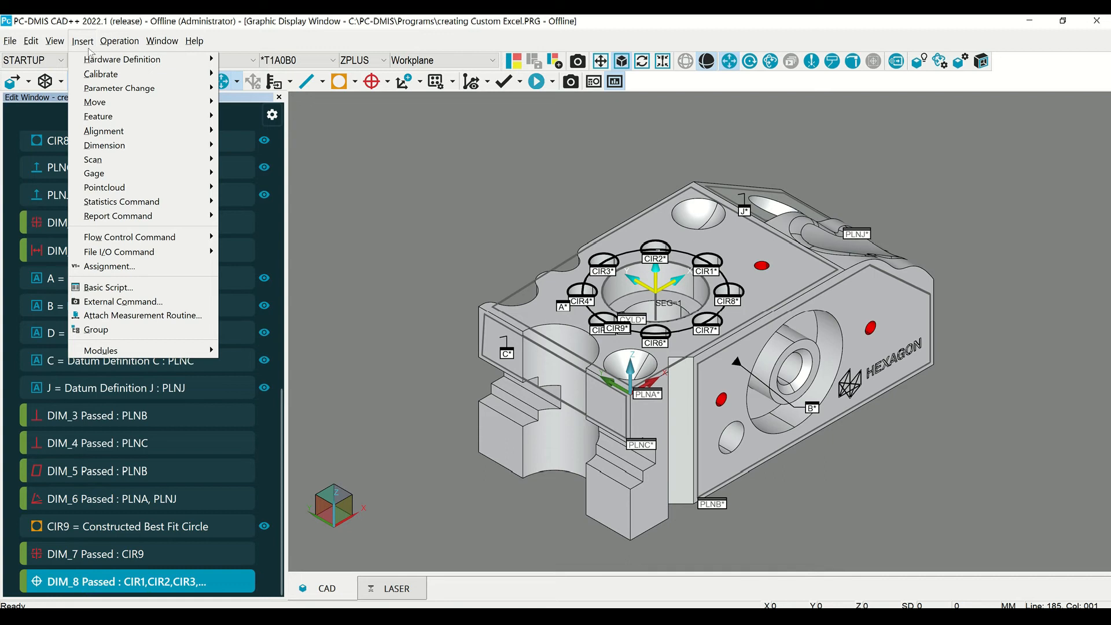
left_click(119, 216)
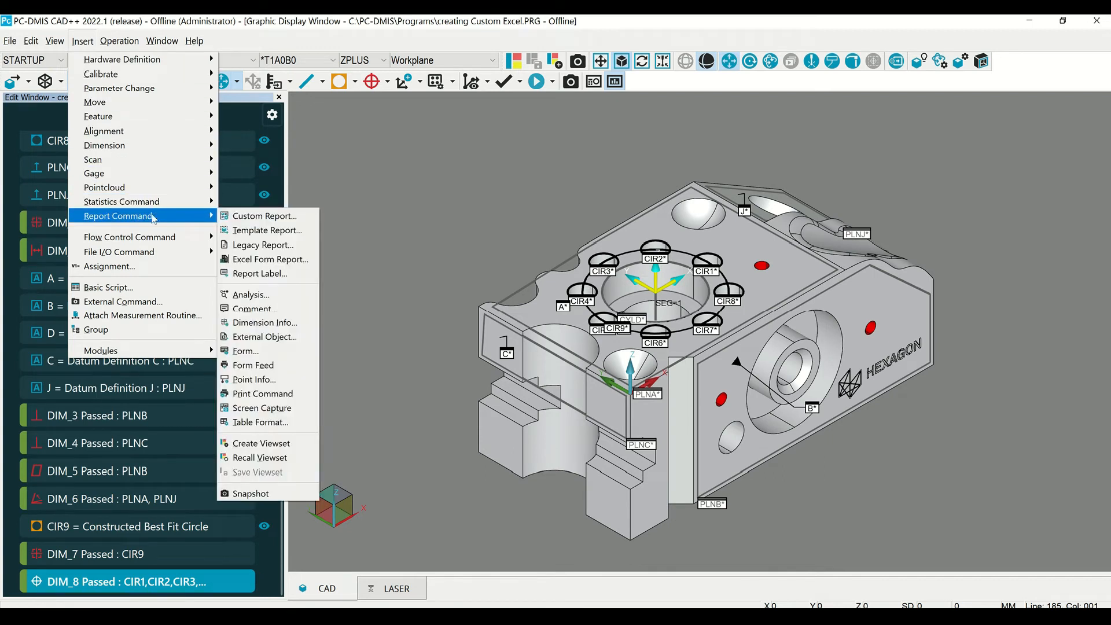
left_click(270, 259)
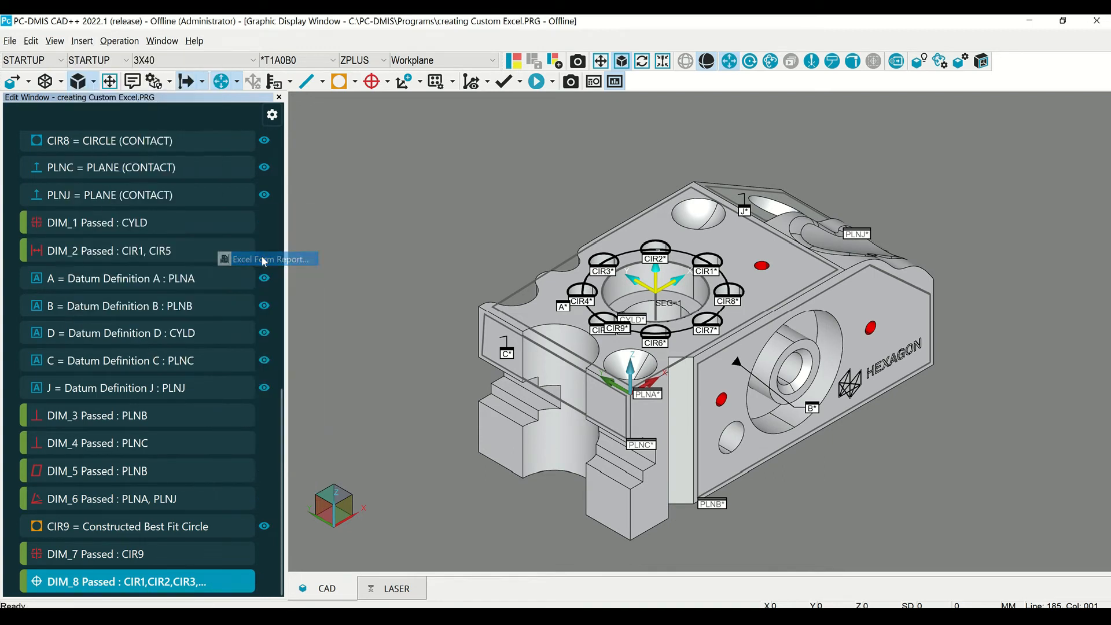
left_click(270, 258)
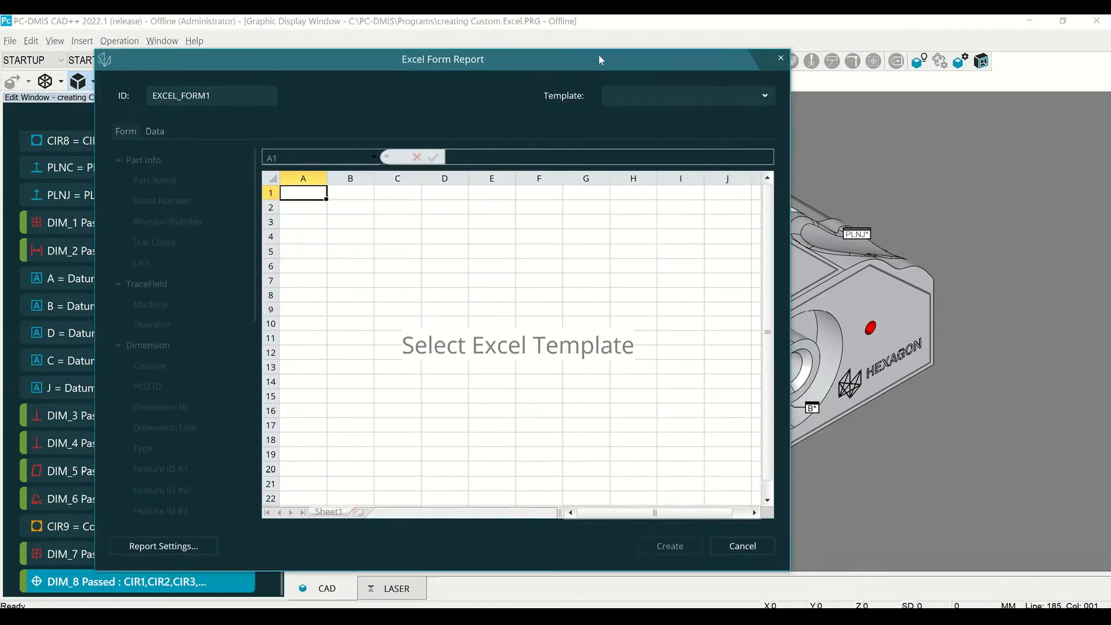
left_click(764, 95)
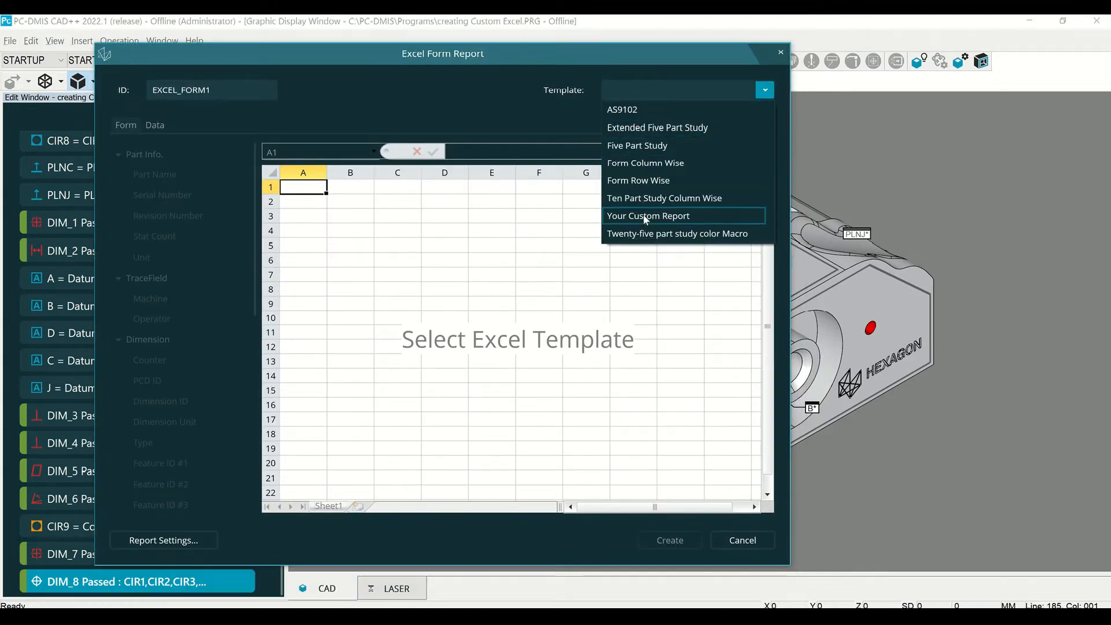
left_click(649, 216)
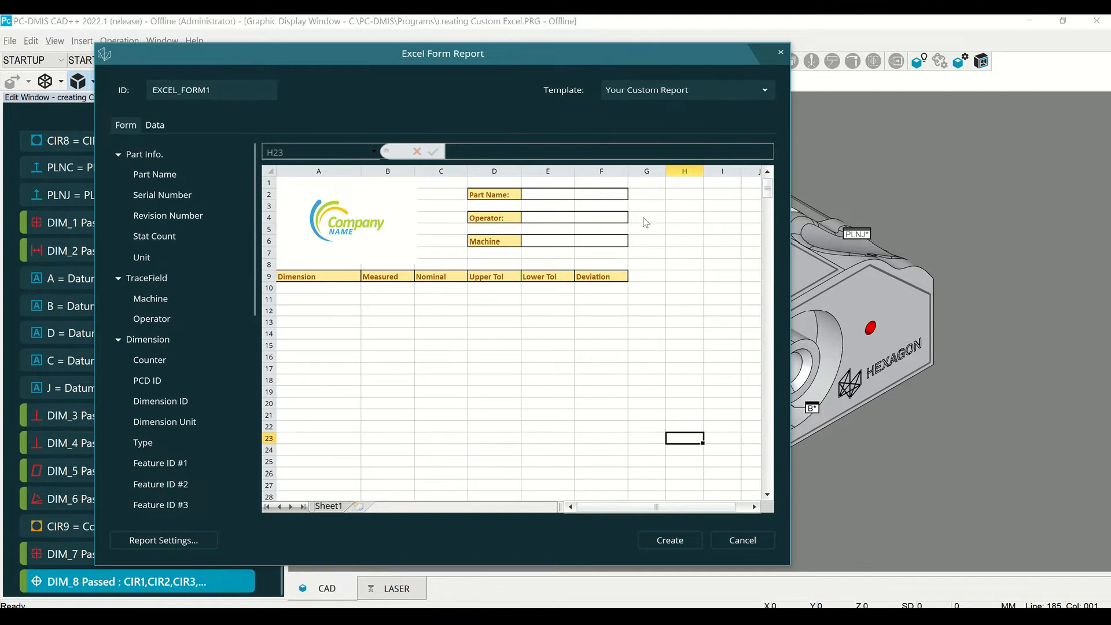
mouse_move(602, 230)
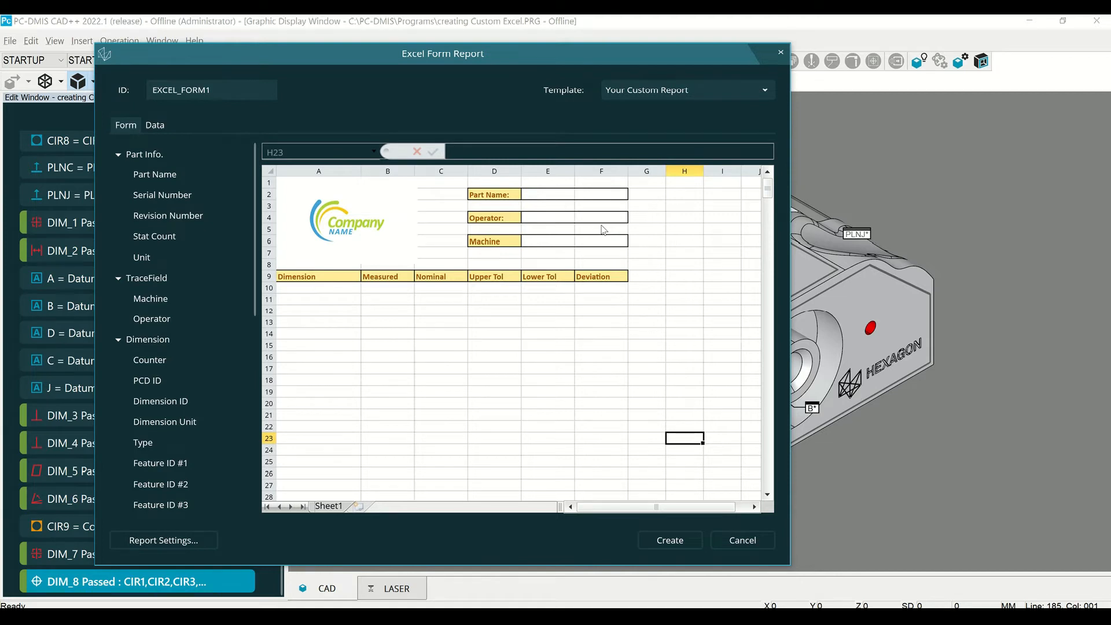
mouse_move(541, 269)
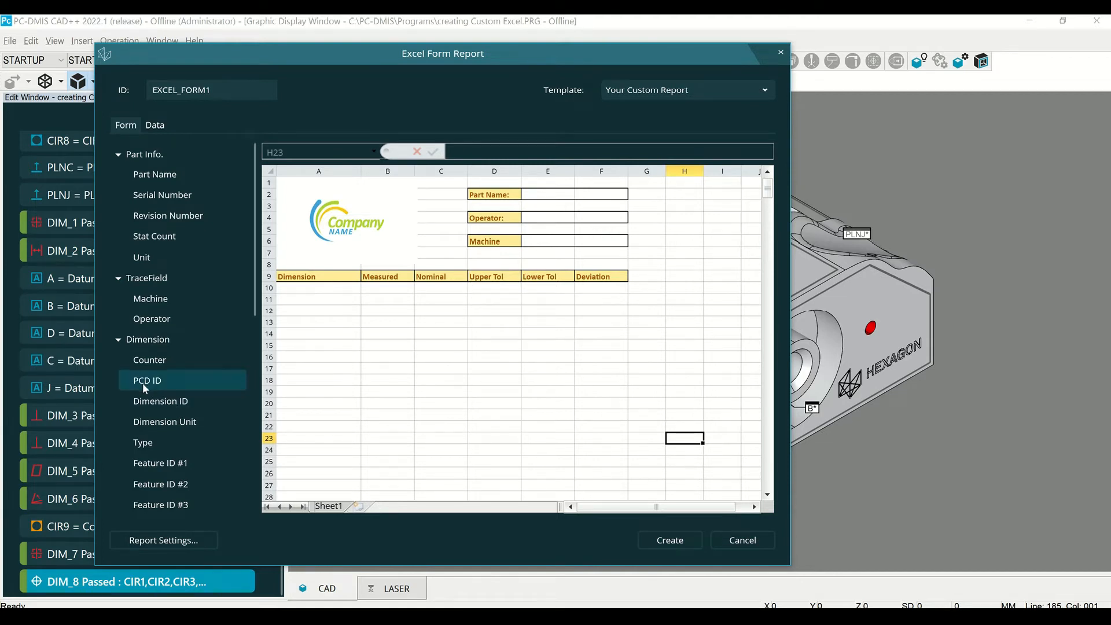
Map PCD ID, measured, nominal, tolerance and deviation fields into row 10 cells.
left_click(147, 380)
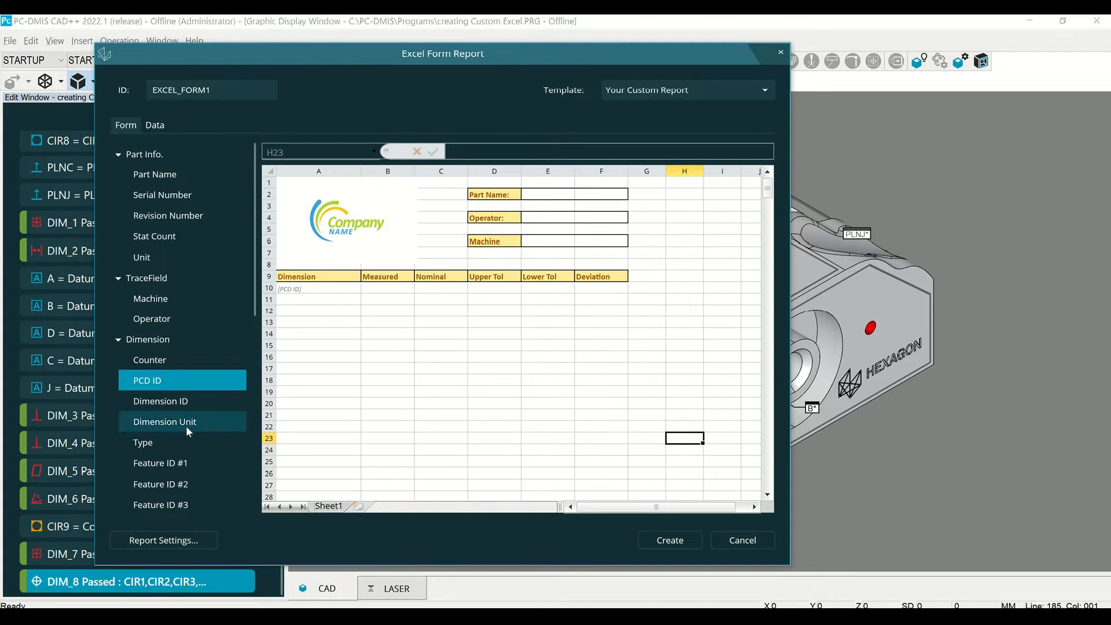
scroll("down", 3)
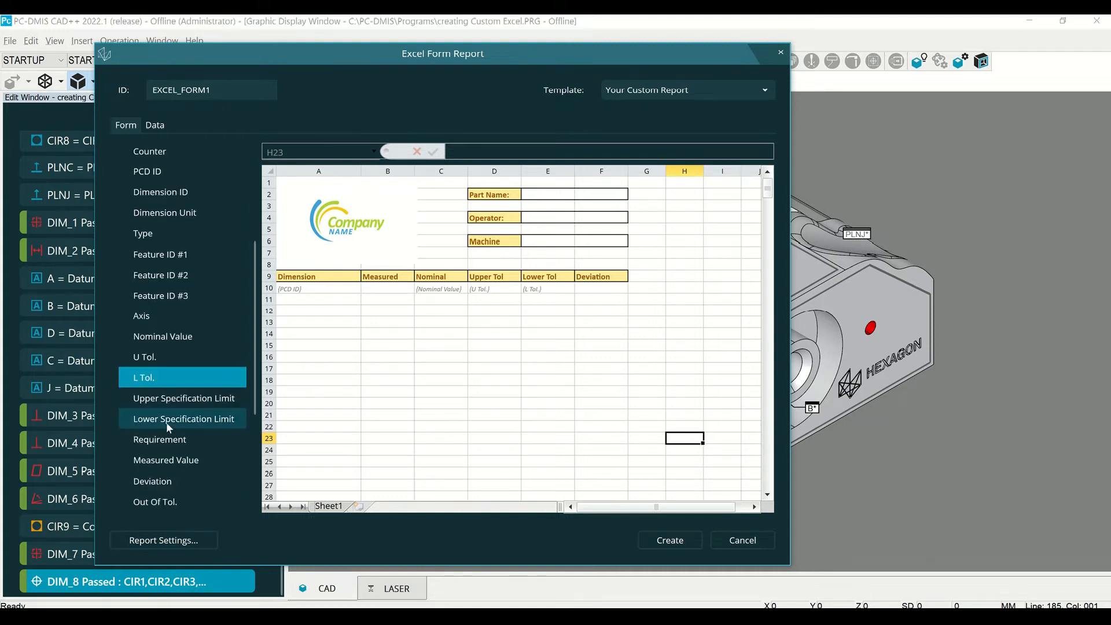
left_click(166, 460)
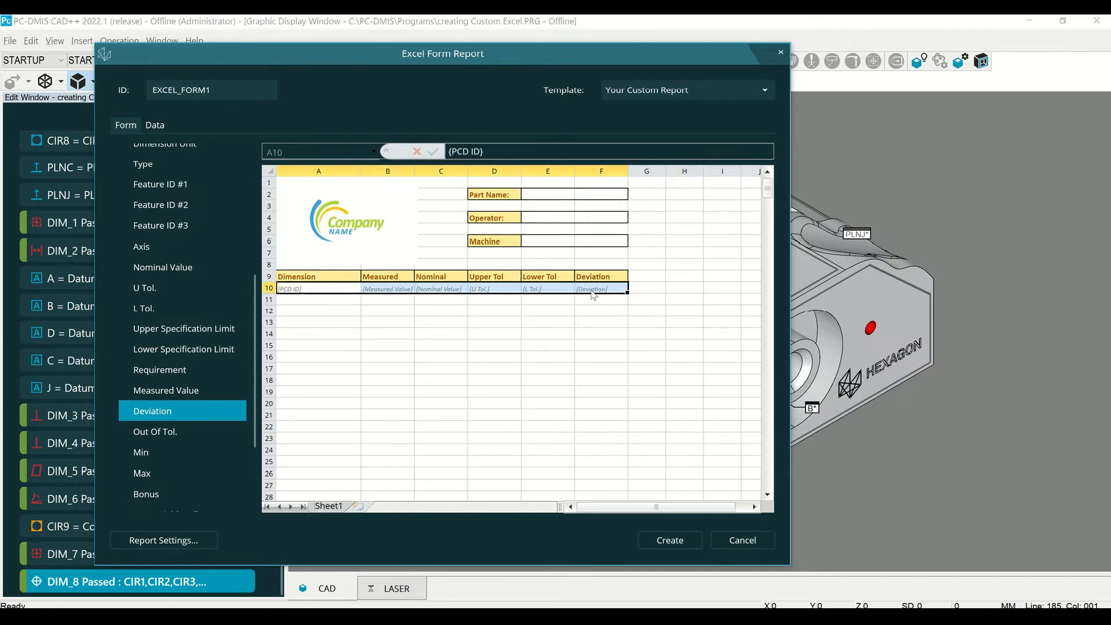
right_click(591, 290)
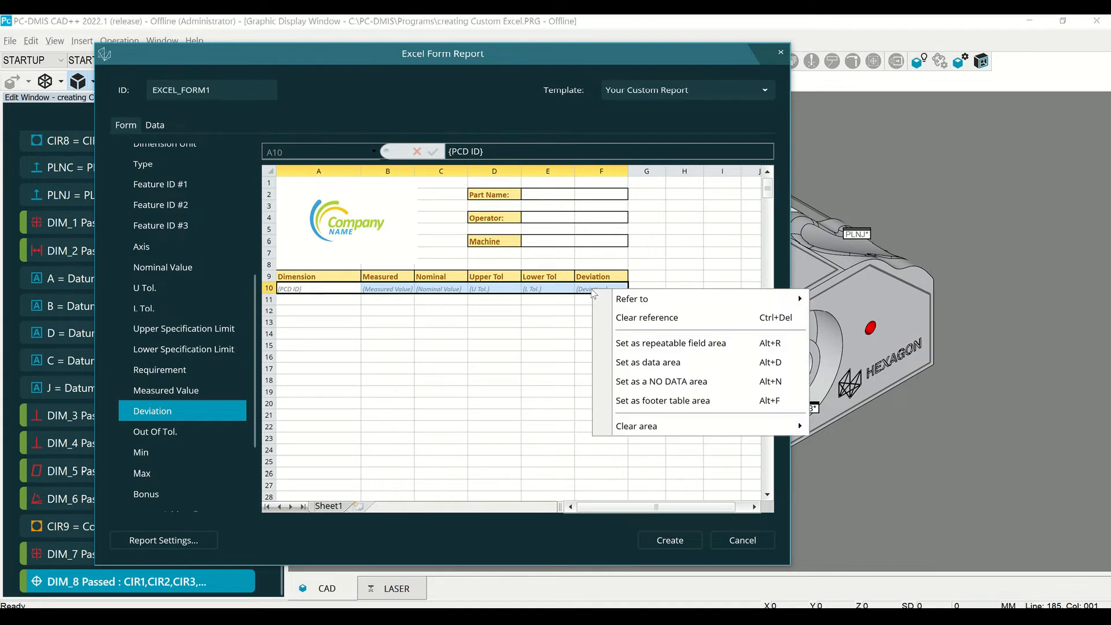
mouse_move(646, 362)
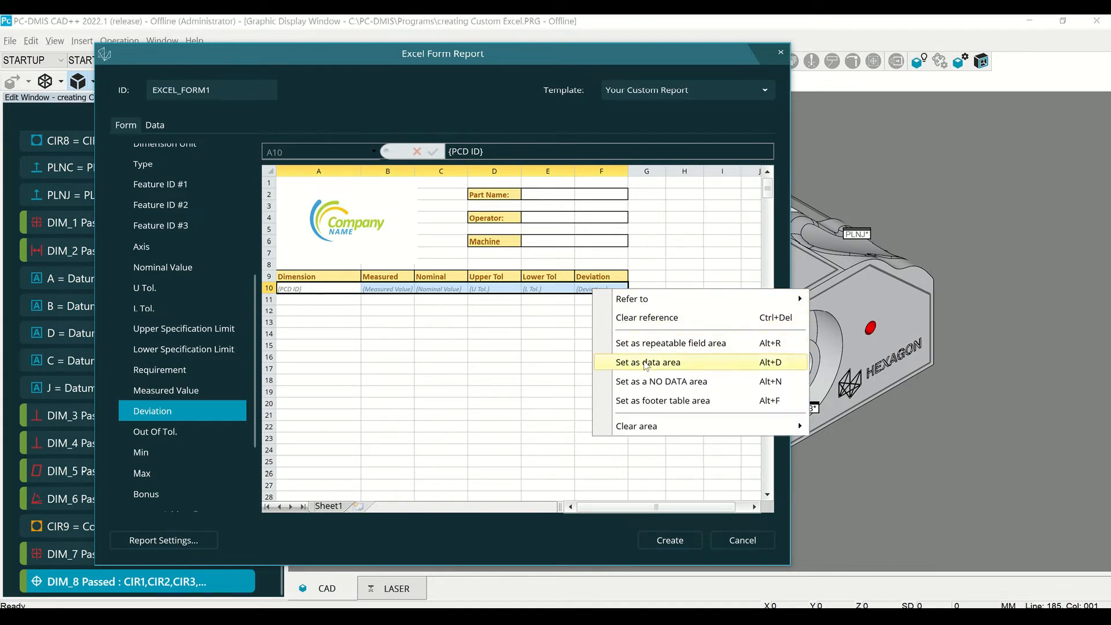
Set row 10 as the repeating data area for dimensions.
left_click(647, 362)
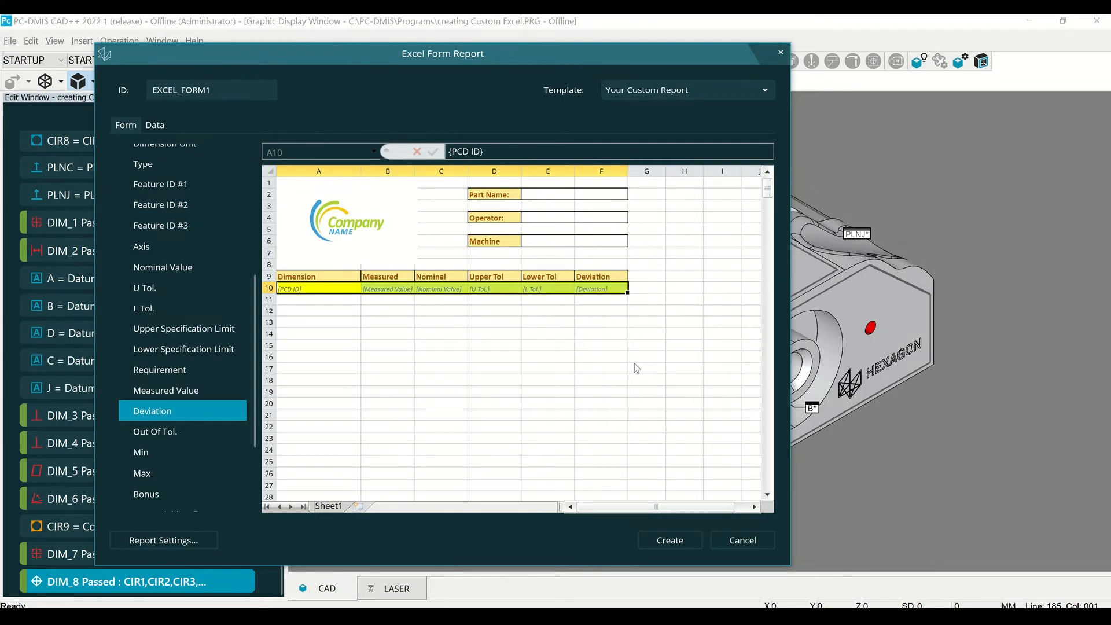
mouse_move(534, 344)
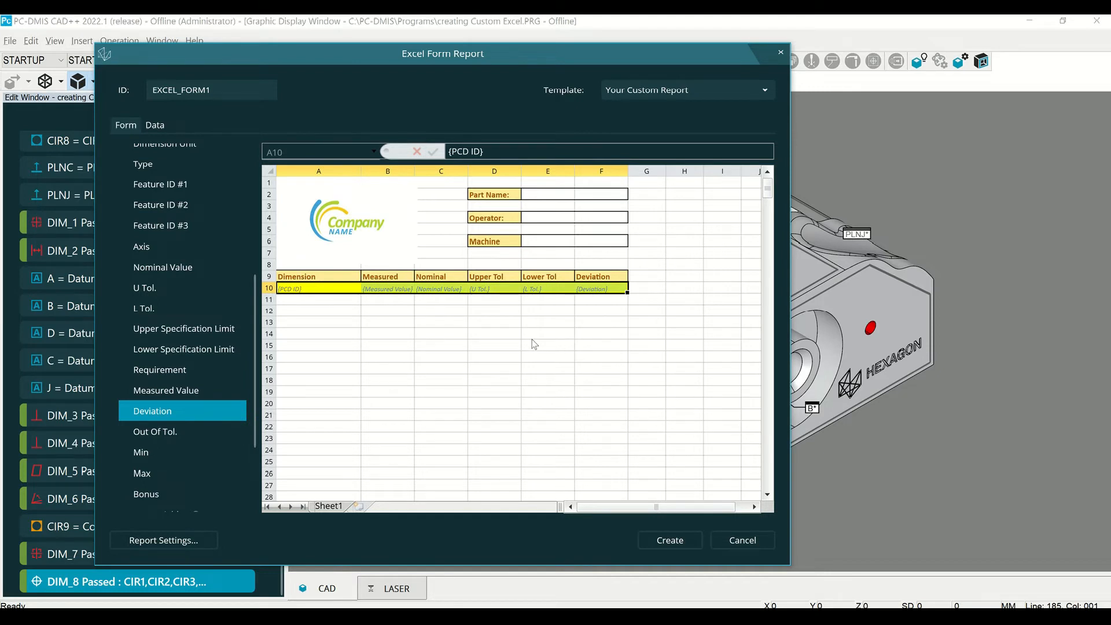
mouse_move(528, 346)
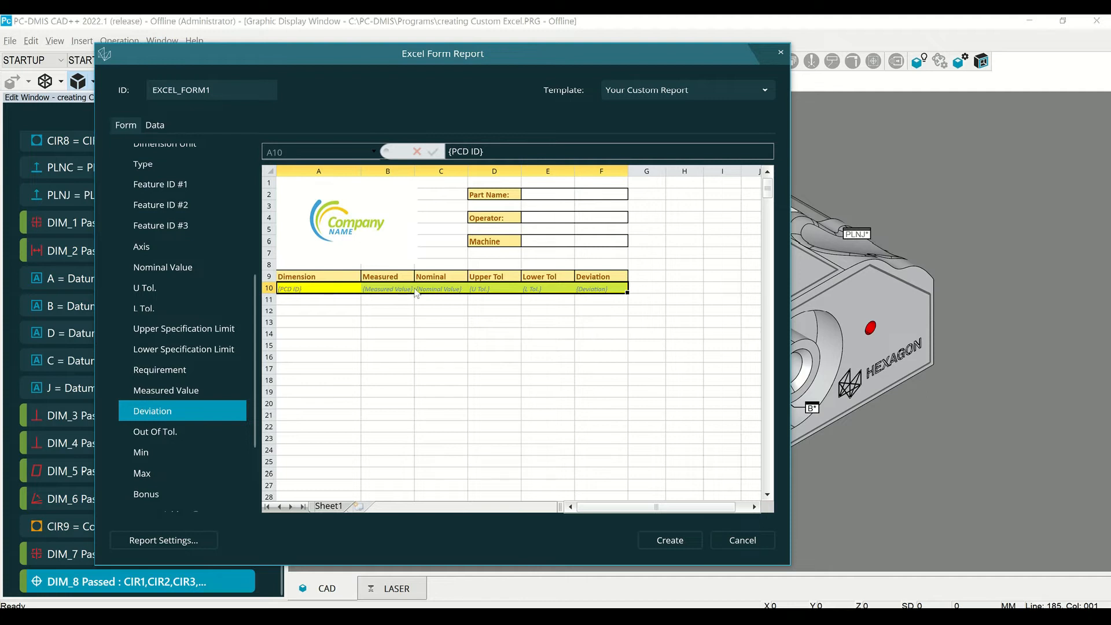
mouse_move(532, 334)
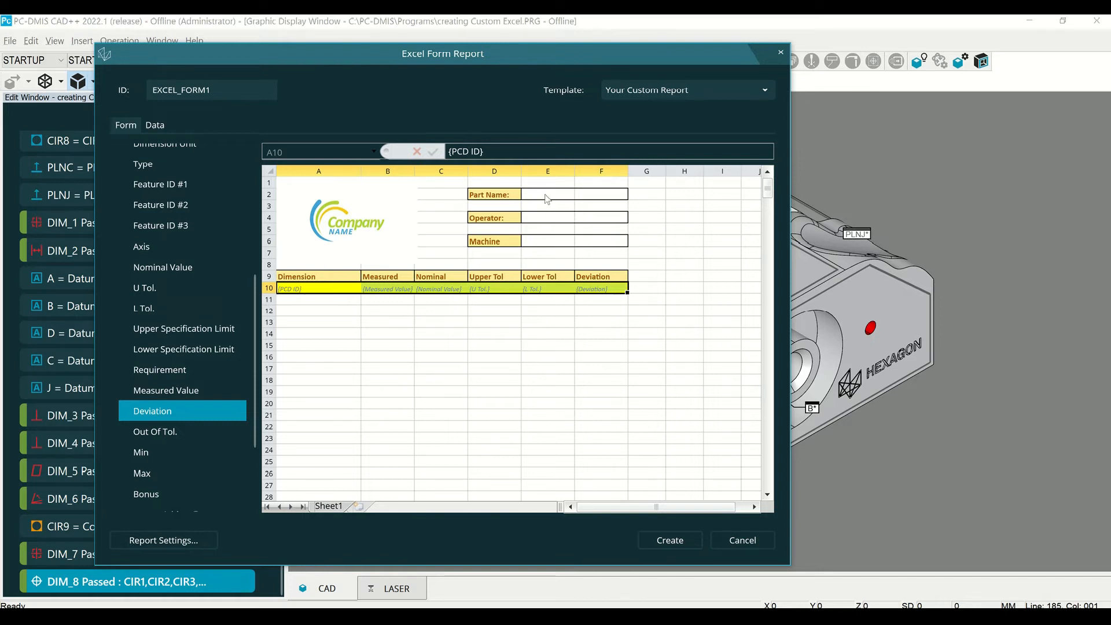
Link the cell beside Part Name to the Part Name field.
left_click(547, 194)
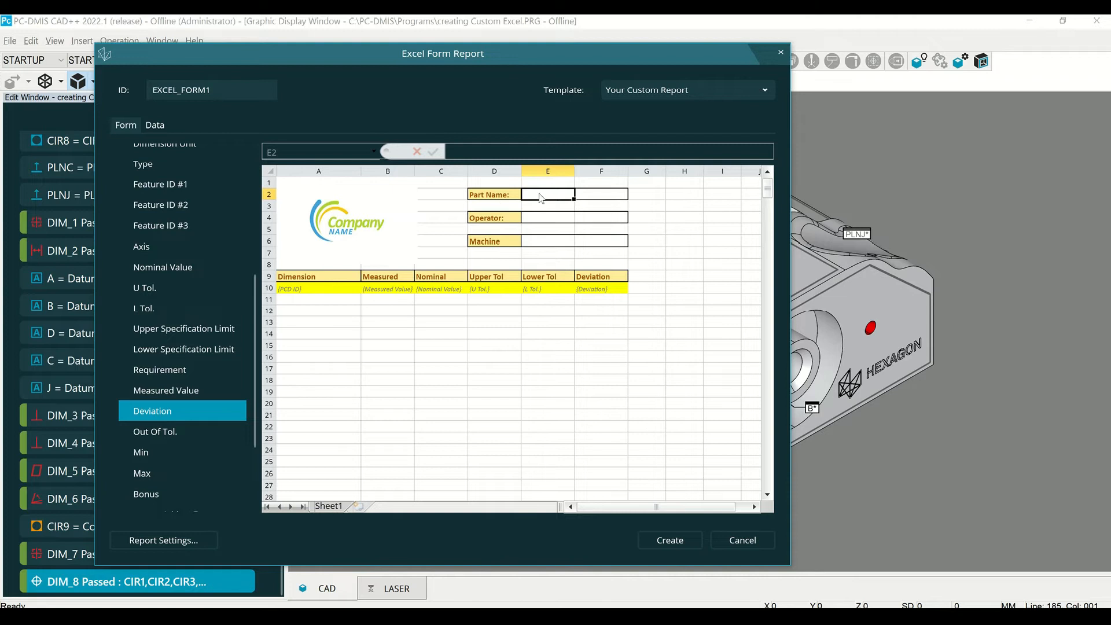
right_click(548, 194)
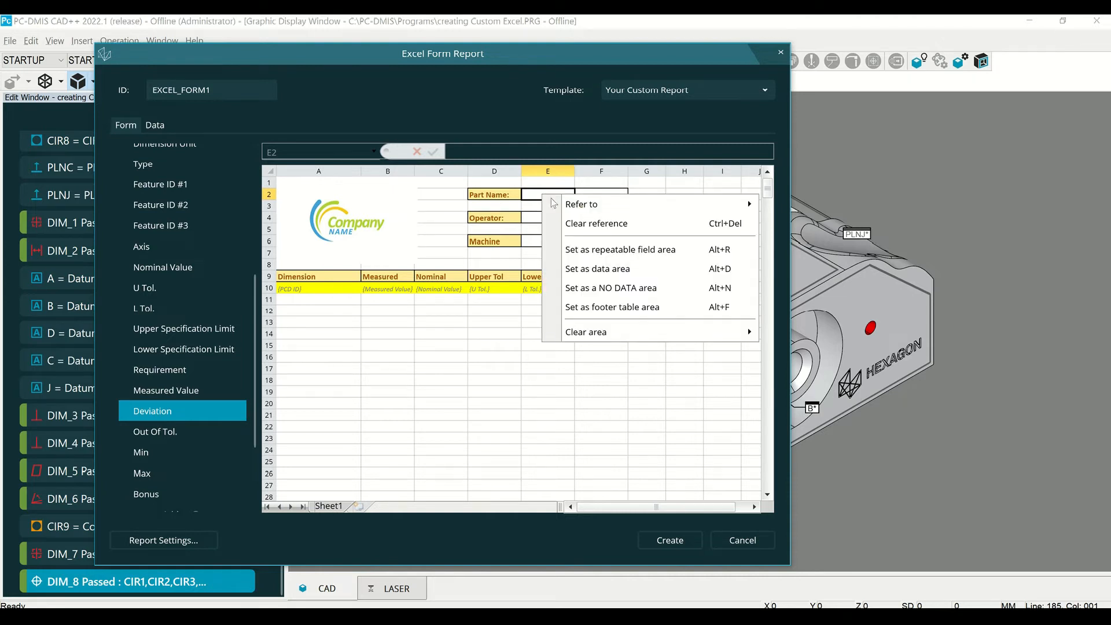
mouse_move(711, 210)
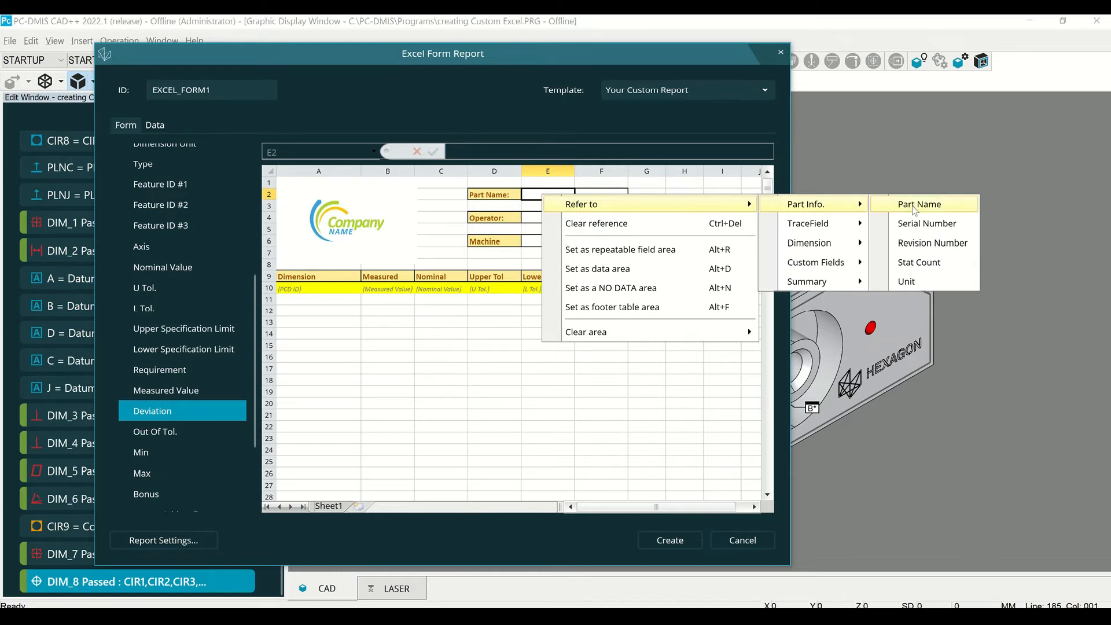
left_click(919, 203)
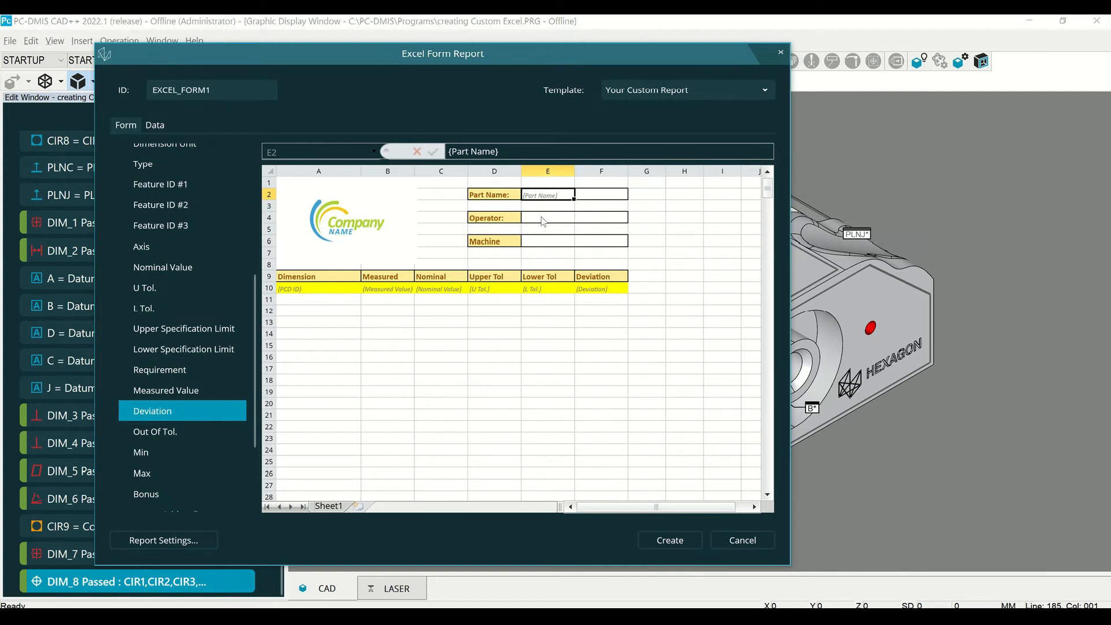
Link cells E4 and E6 to the Operator and Machine trace fields.
left_click(548, 217)
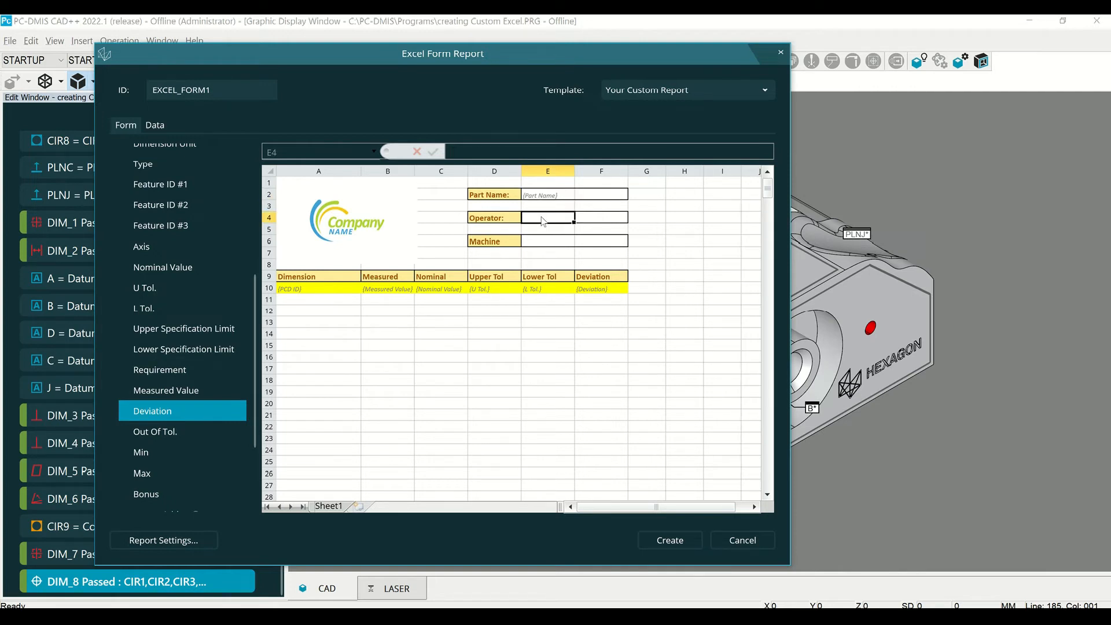
right_click(548, 218)
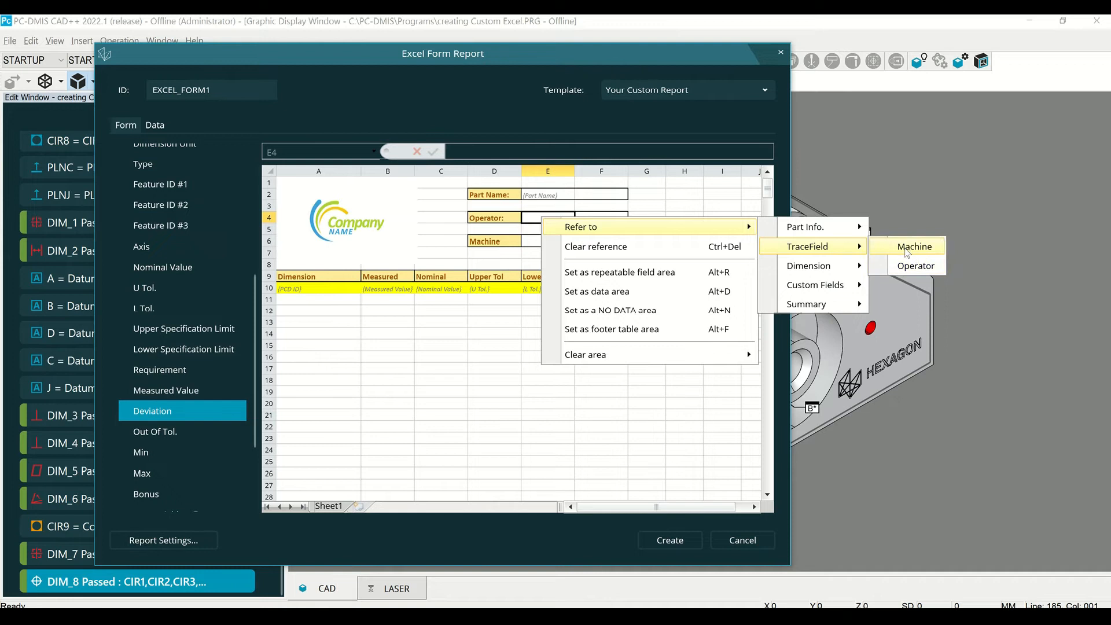
mouse_move(916, 266)
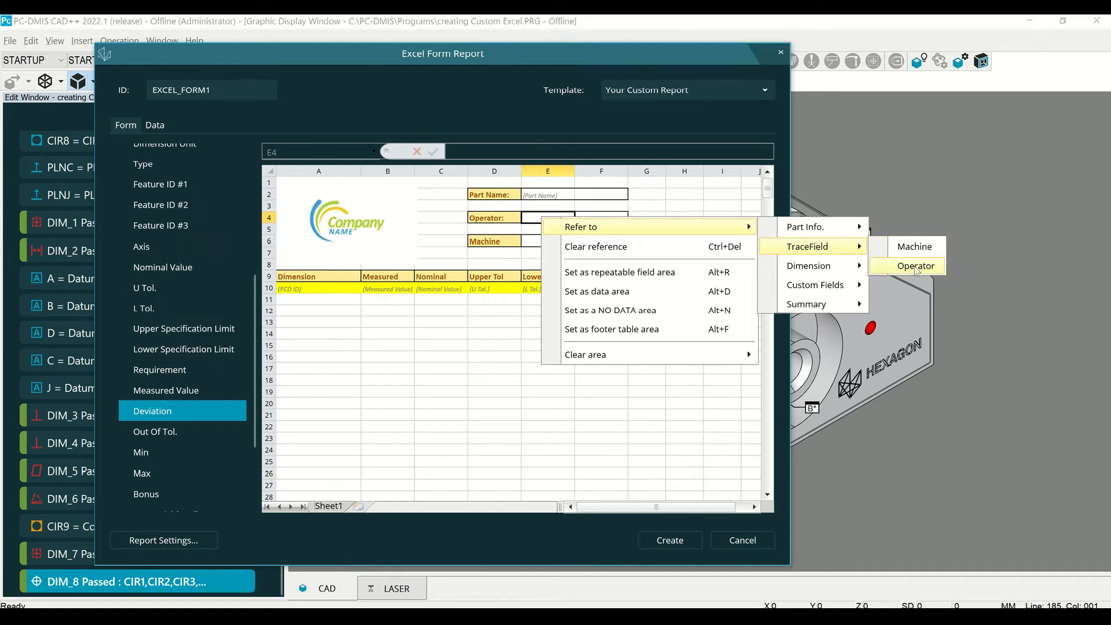
left_click(916, 266)
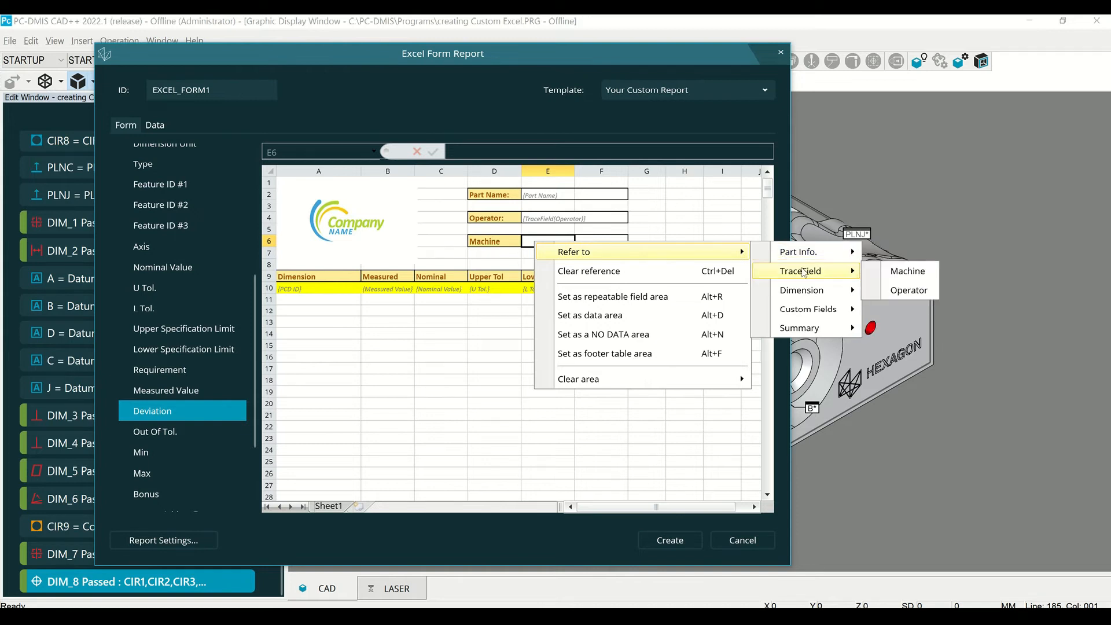
mouse_move(908, 273)
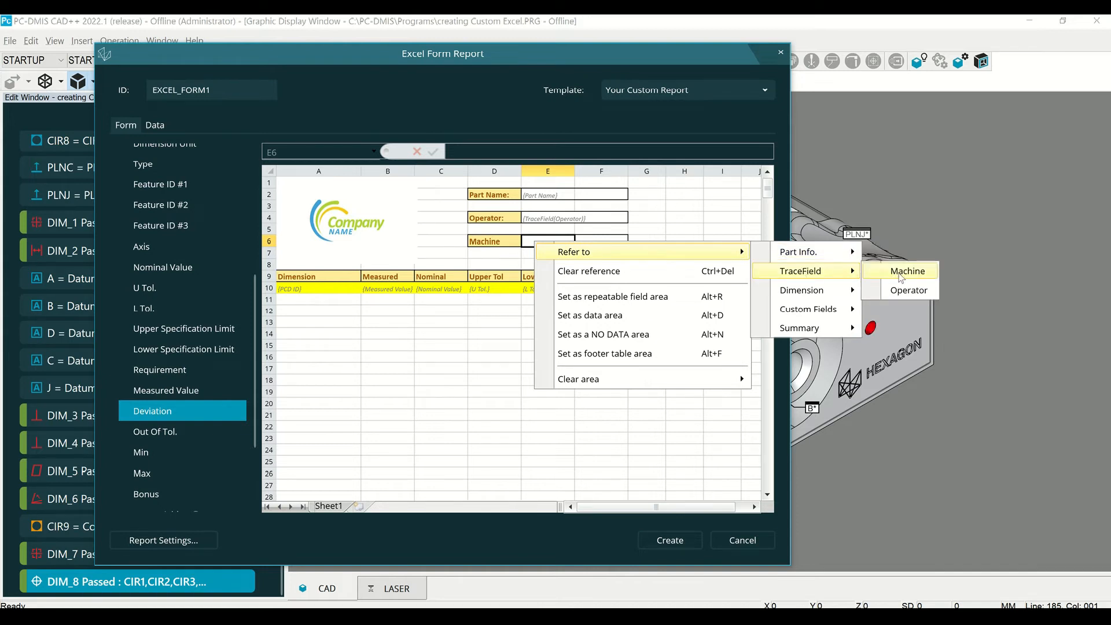
left_click(908, 271)
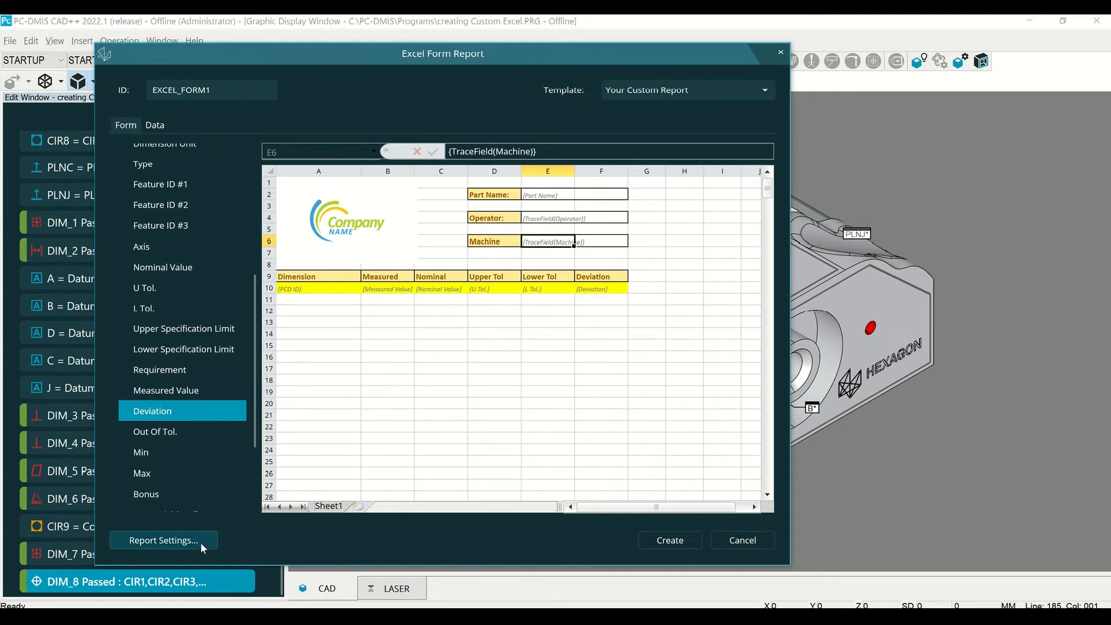
In Report Settings, choose C:\PC-DMIS\Reports as the output folder.
left_click(163, 541)
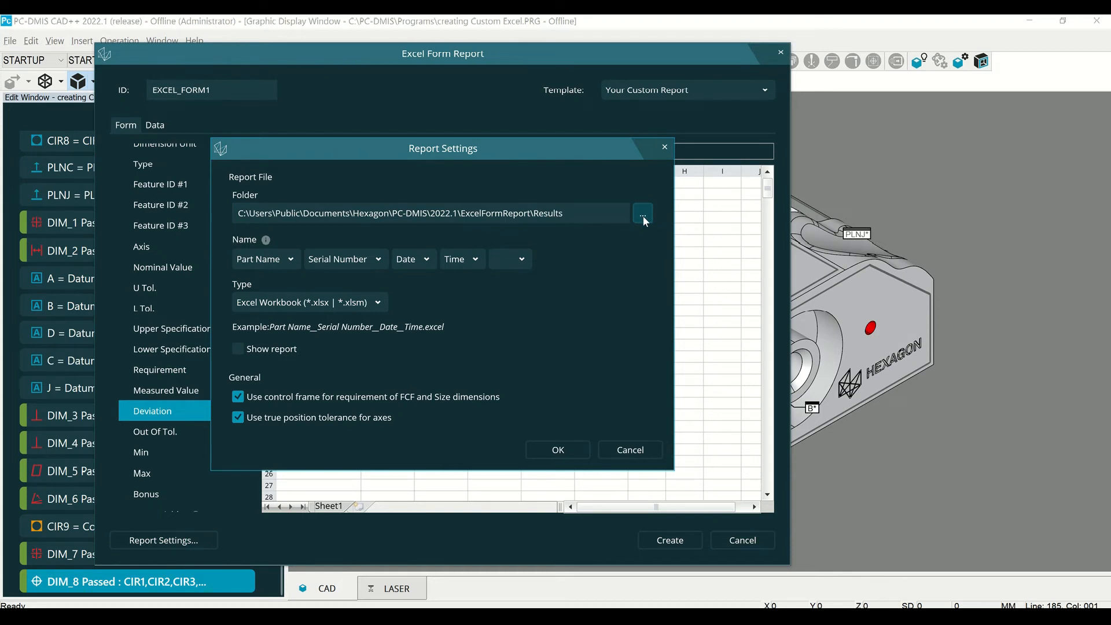
left_click(642, 213)
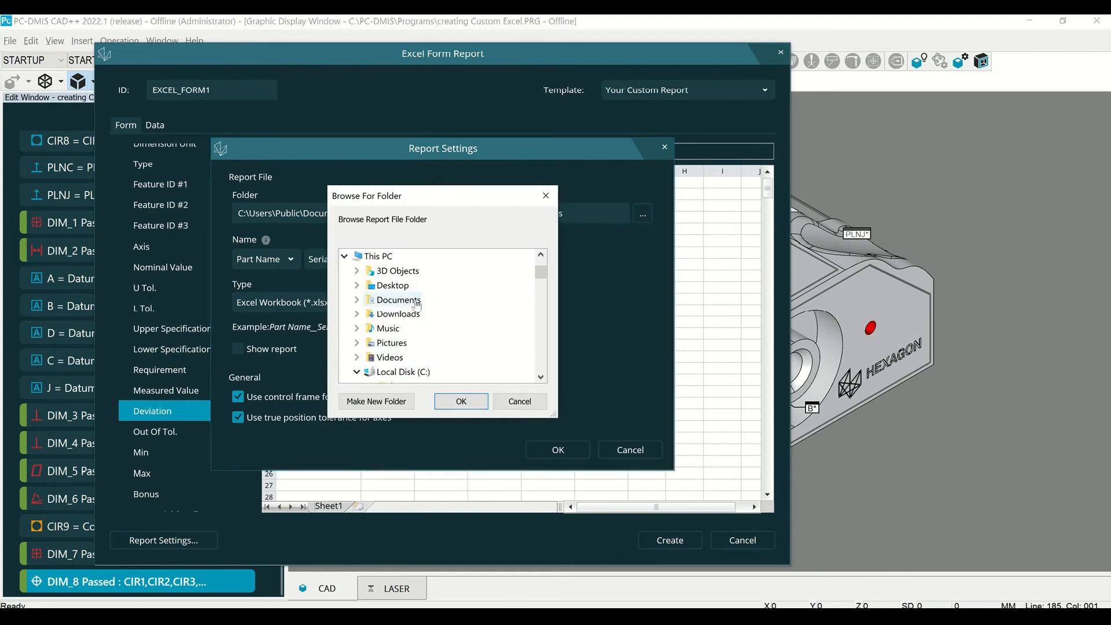
left_click(358, 372)
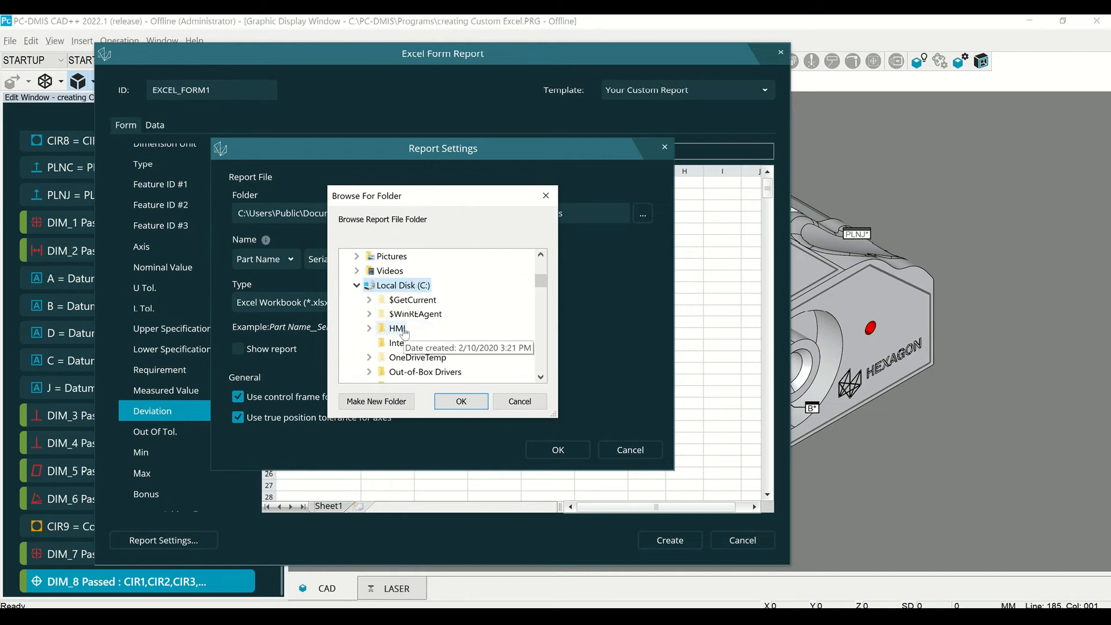
scroll("down", 3)
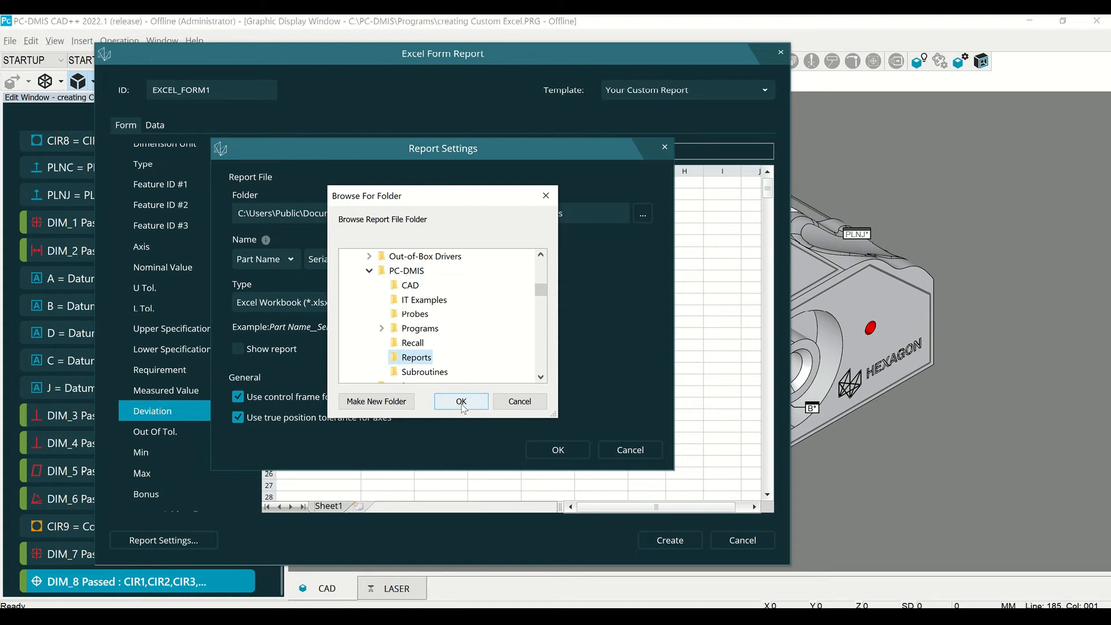
left_click(461, 402)
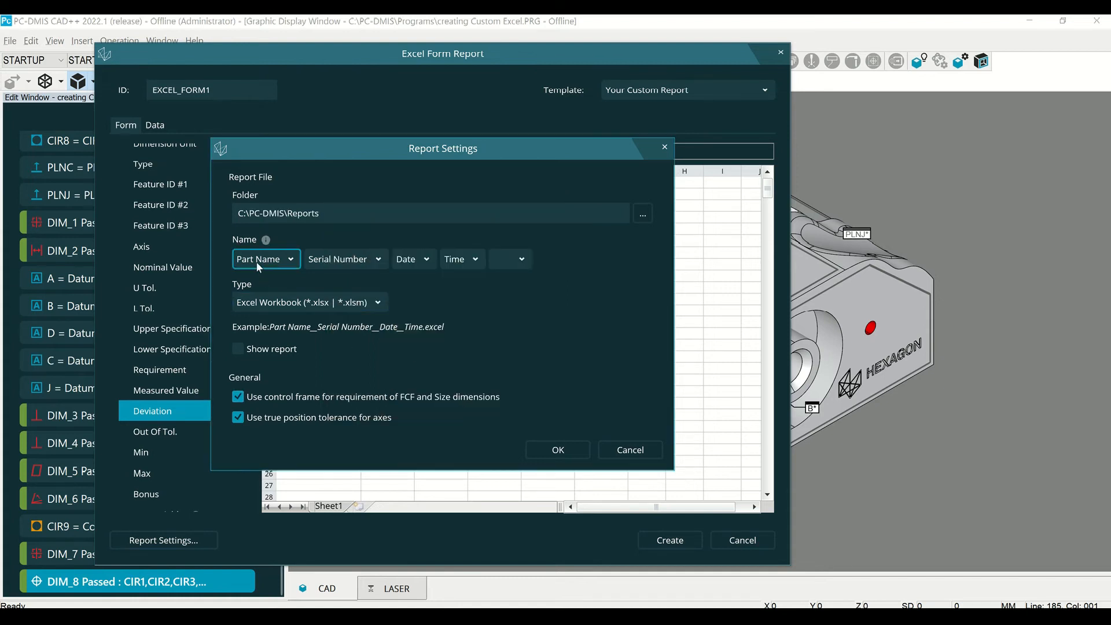
Review the part/serial/date/time file-name options and confirm the report settings.
left_click(346, 258)
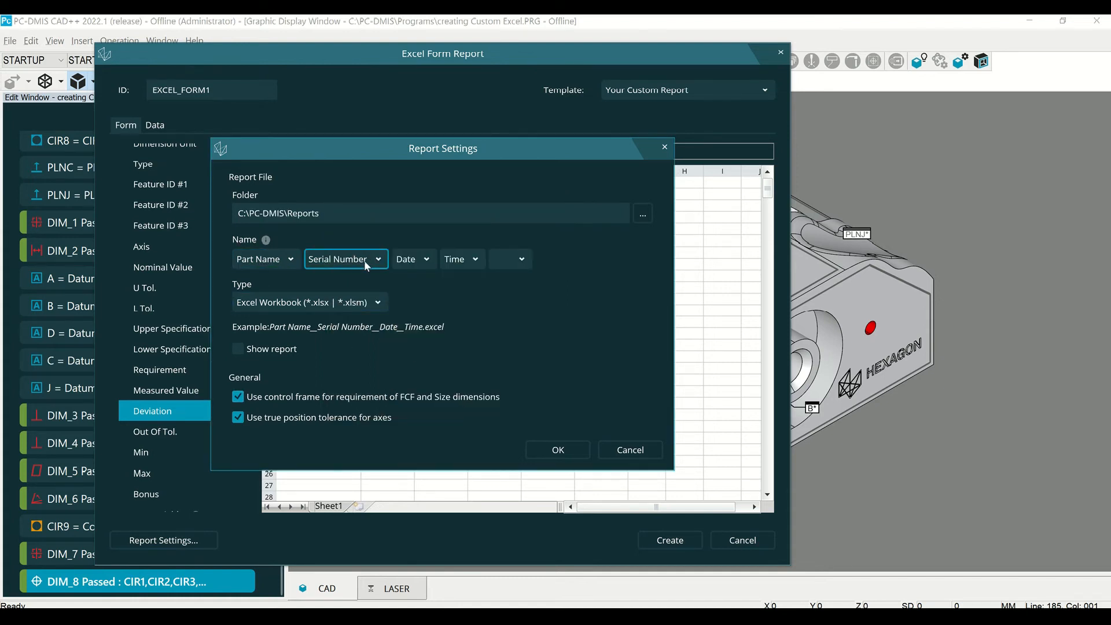
left_click(475, 258)
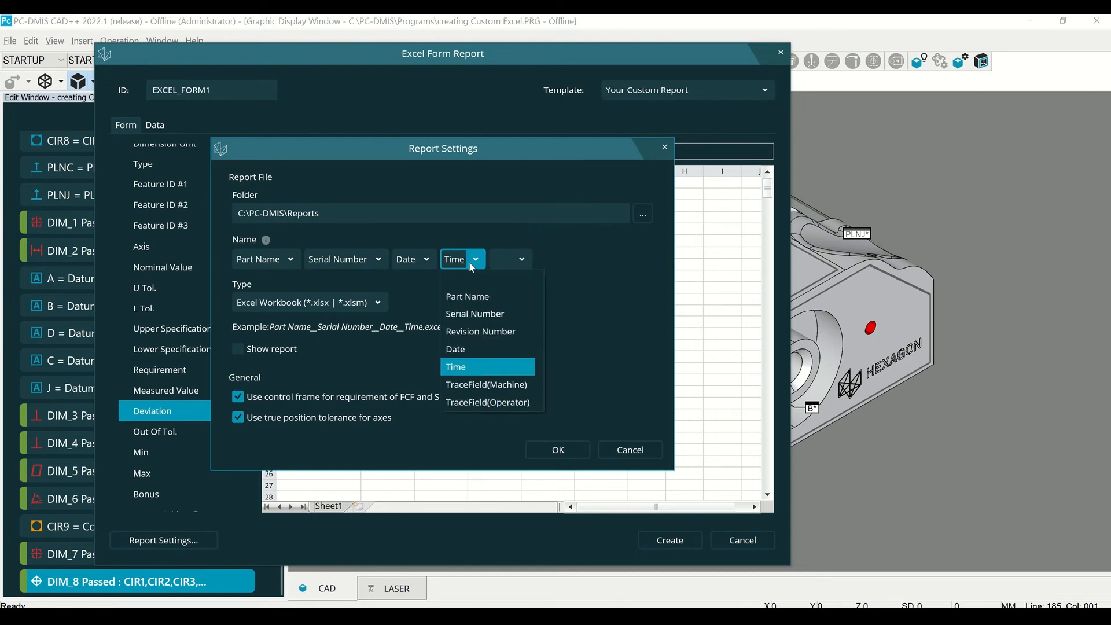
mouse_move(487, 401)
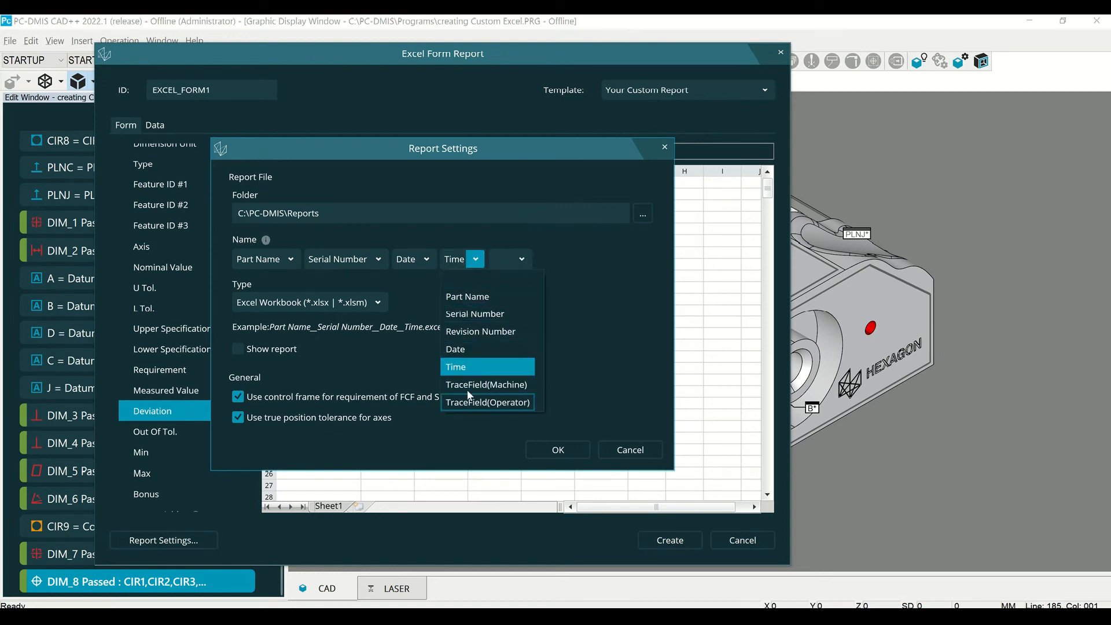
mouse_move(470, 404)
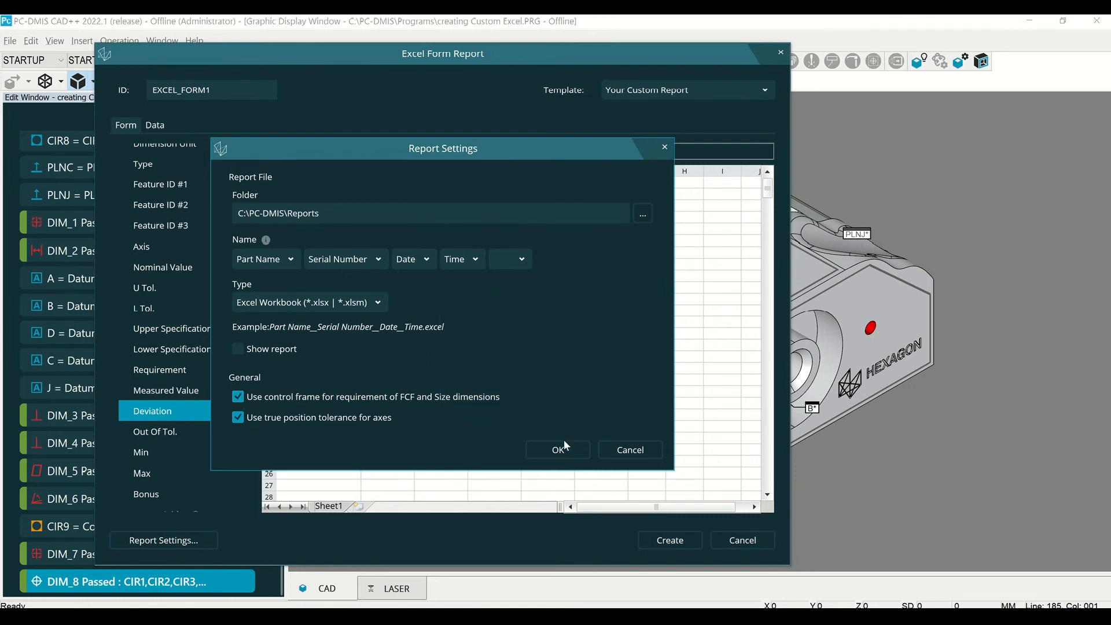
left_click(557, 449)
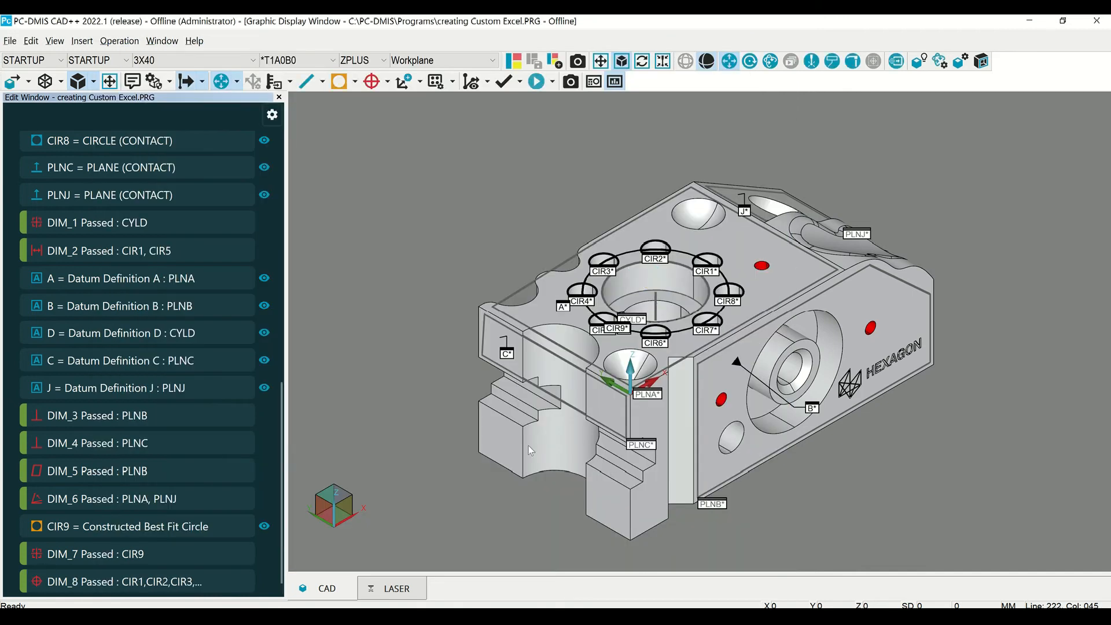
Create the report, confirming EXCEL_FORM1 = ExcelFormReport ends the routine.
scroll("down", 3)
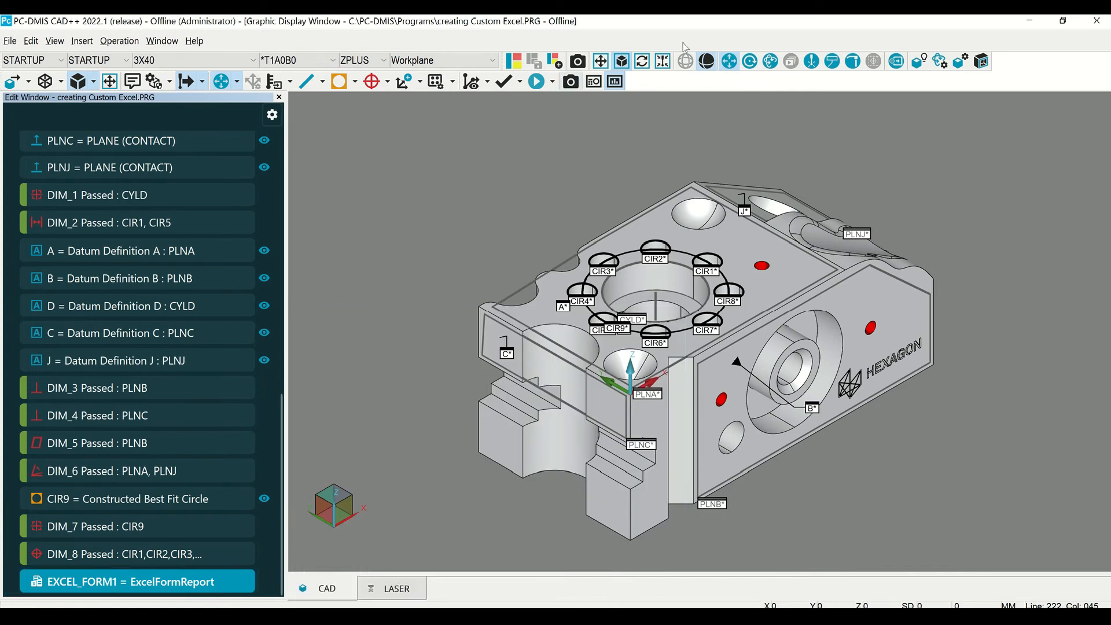
left_click(535, 81)
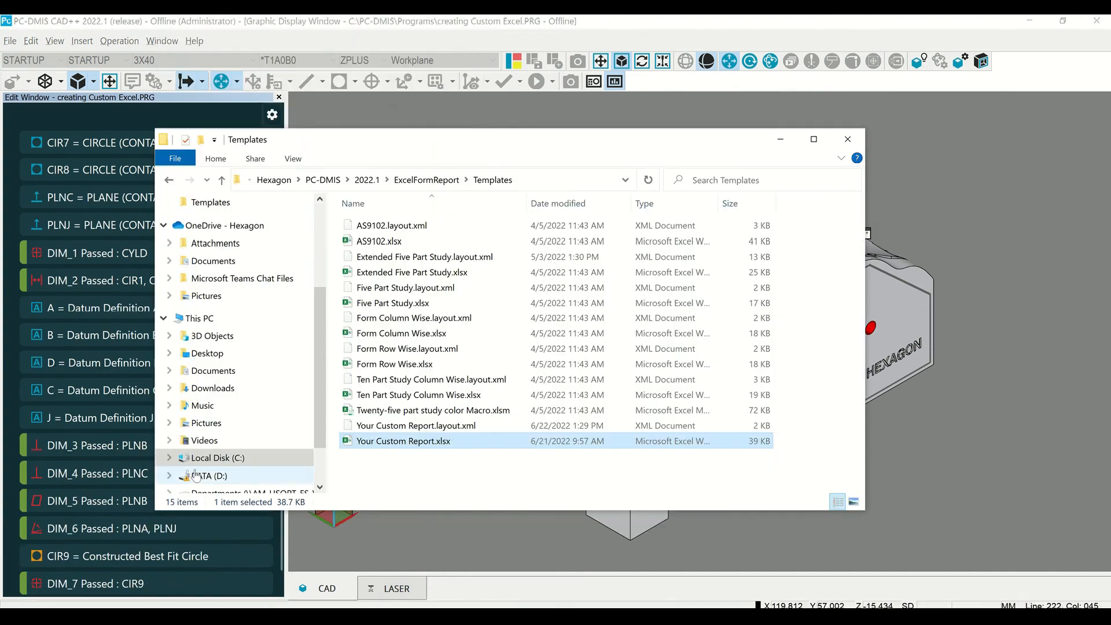
Open the newest Custom Excel Reporting .xlsx from C:\PC-DMIS\Reports in Excel.
left_click(217, 457)
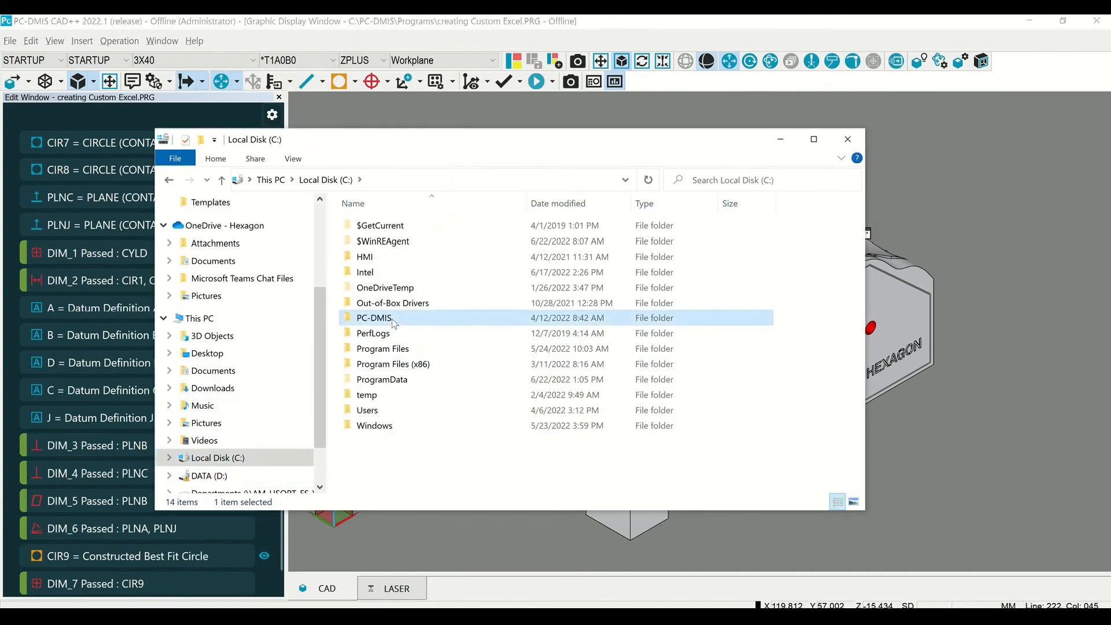
double_click(374, 317)
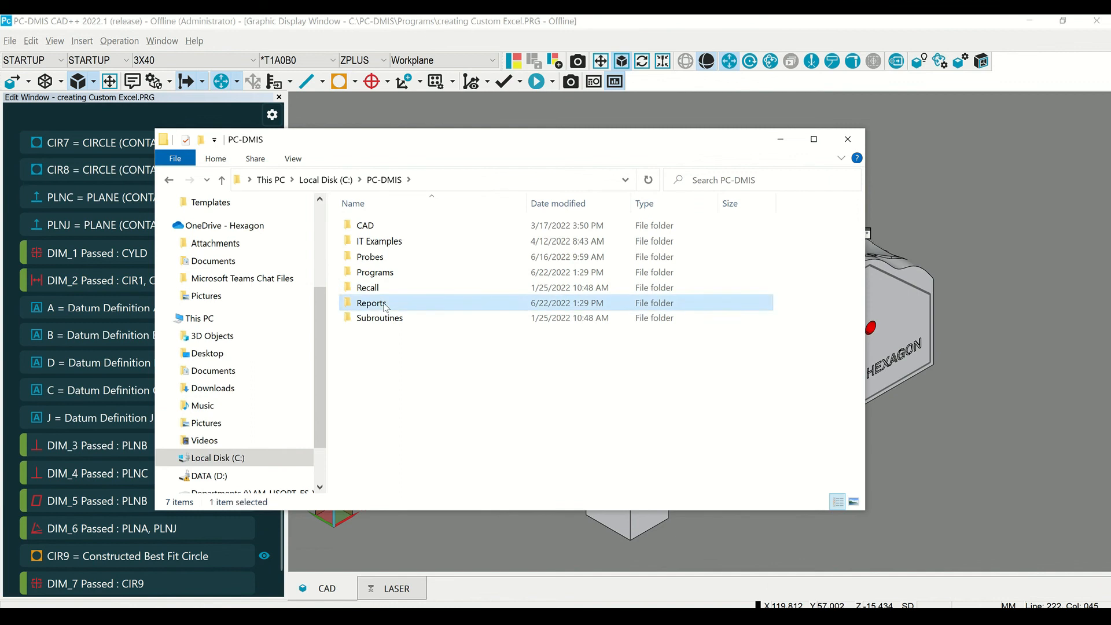
double_click(372, 302)
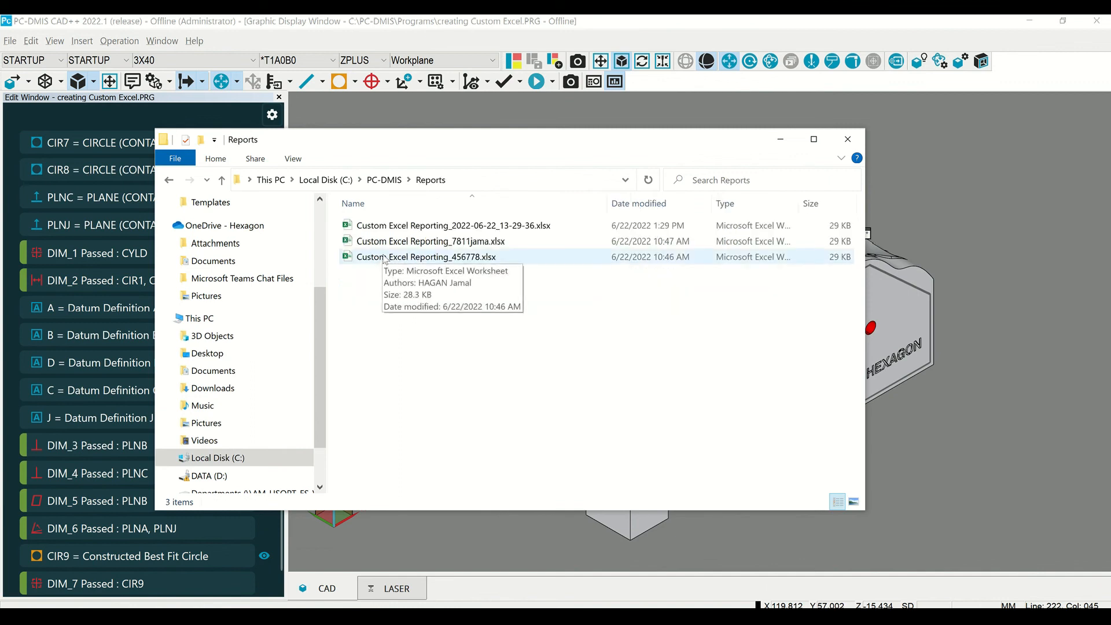
double_click(454, 226)
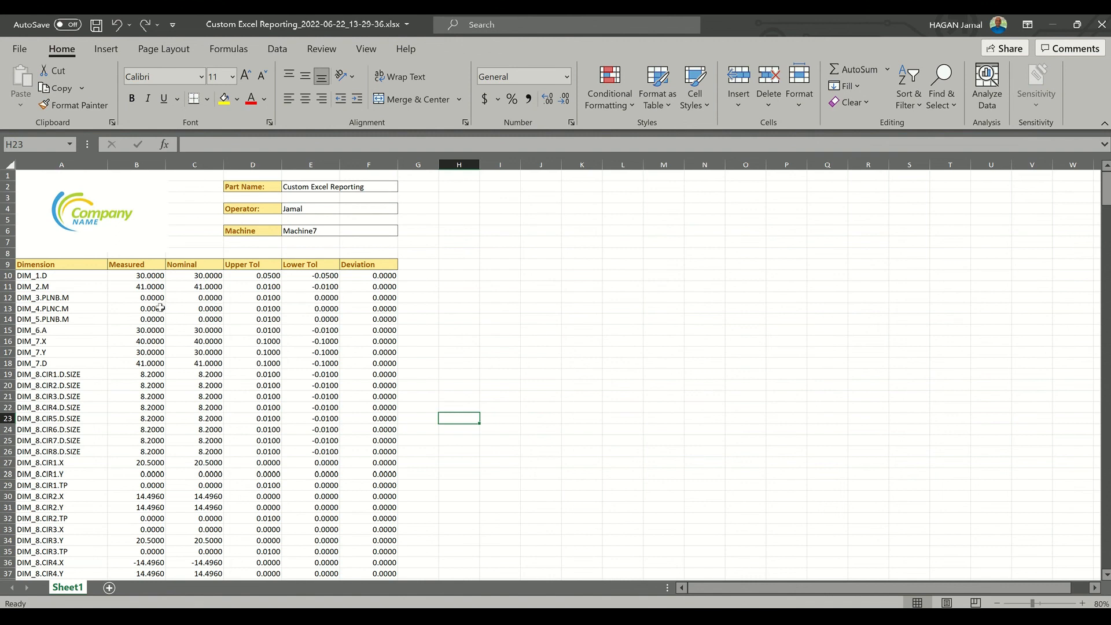
scroll("down", 3)
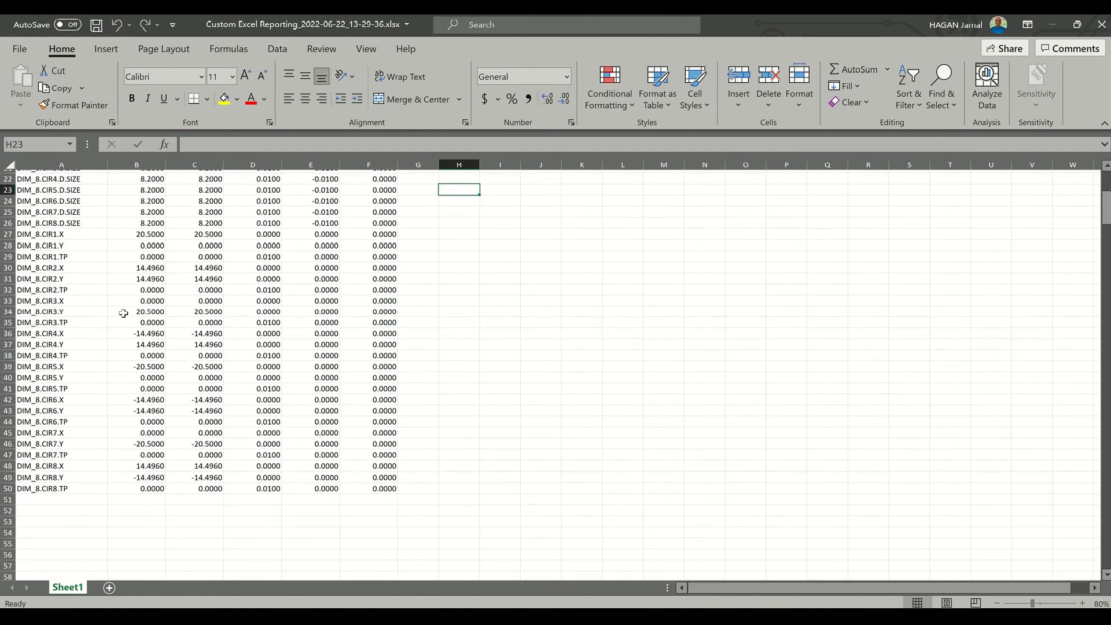
scroll("up", 3)
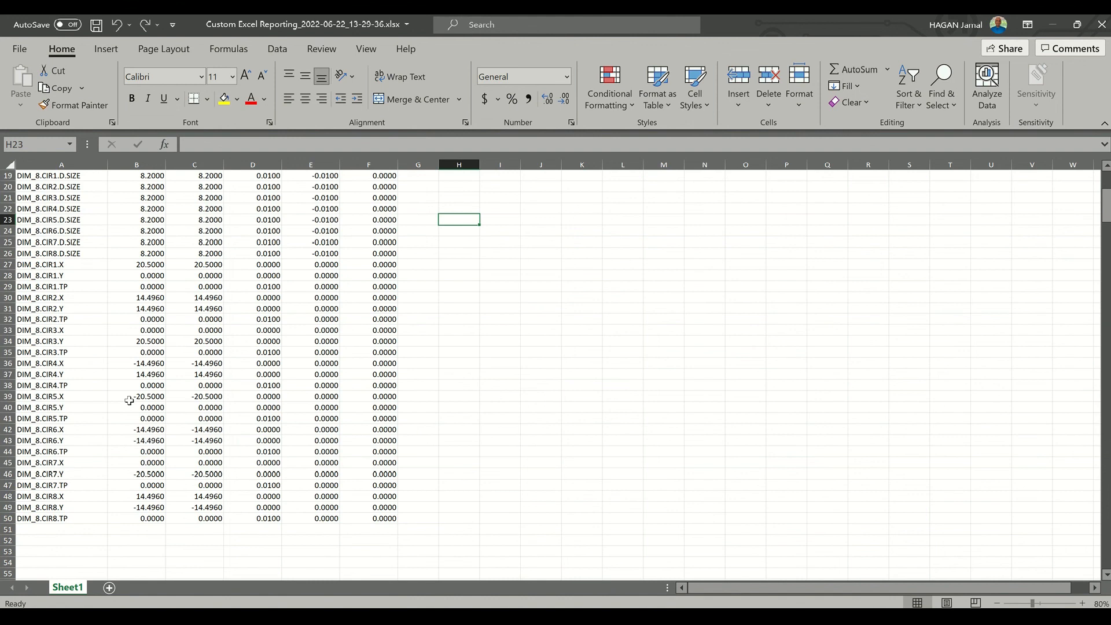